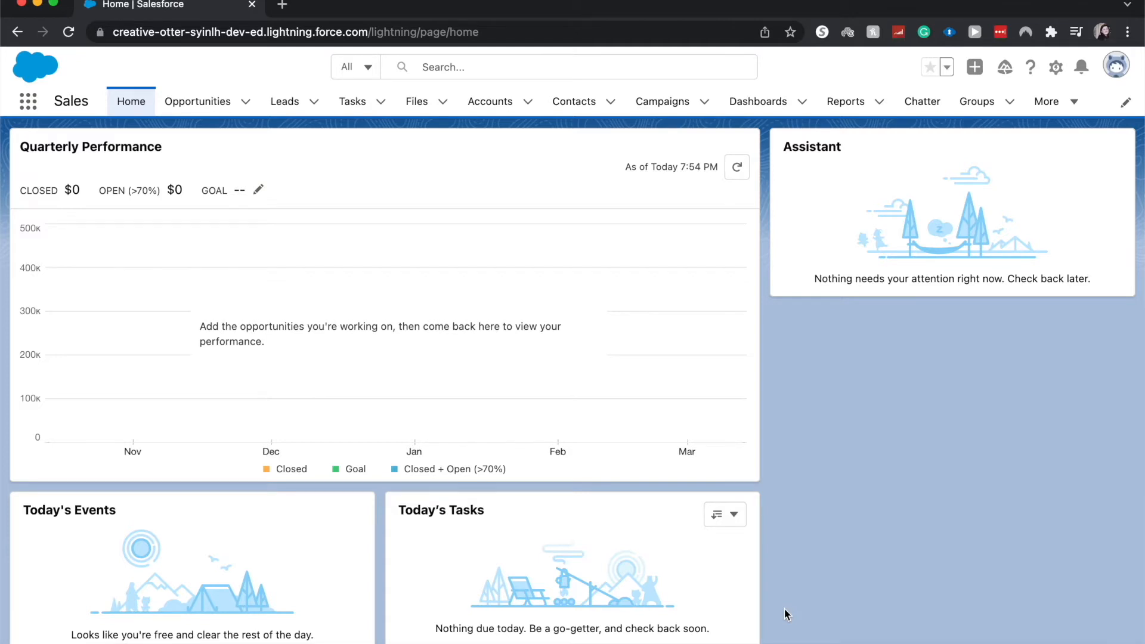
pyautogui.moveTo(797, 123)
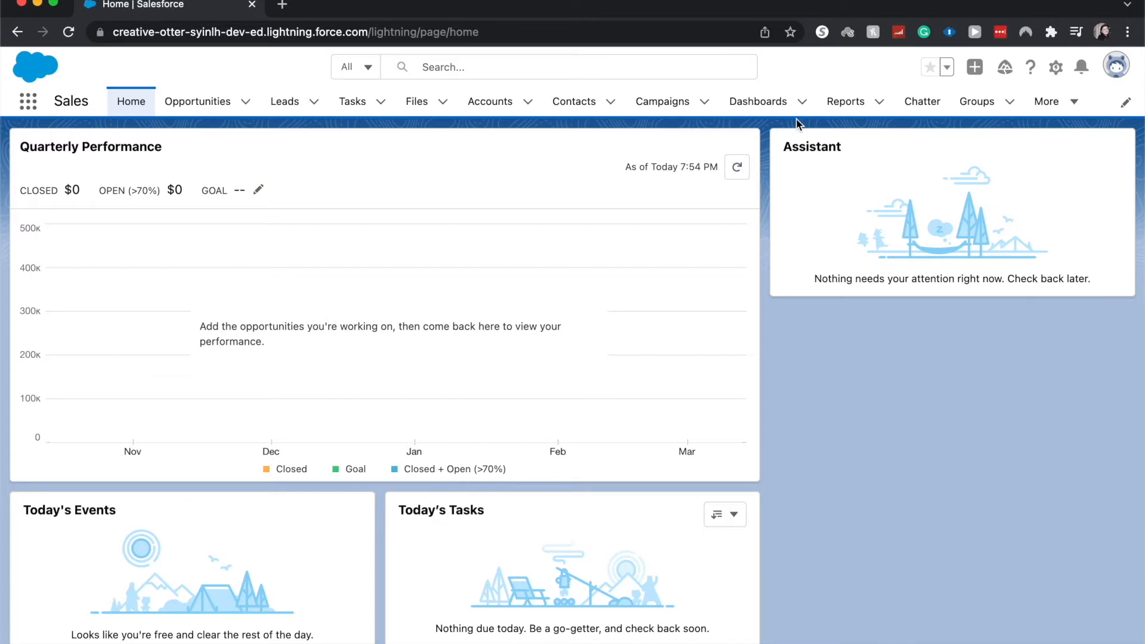
pyautogui.moveTo(726, 76)
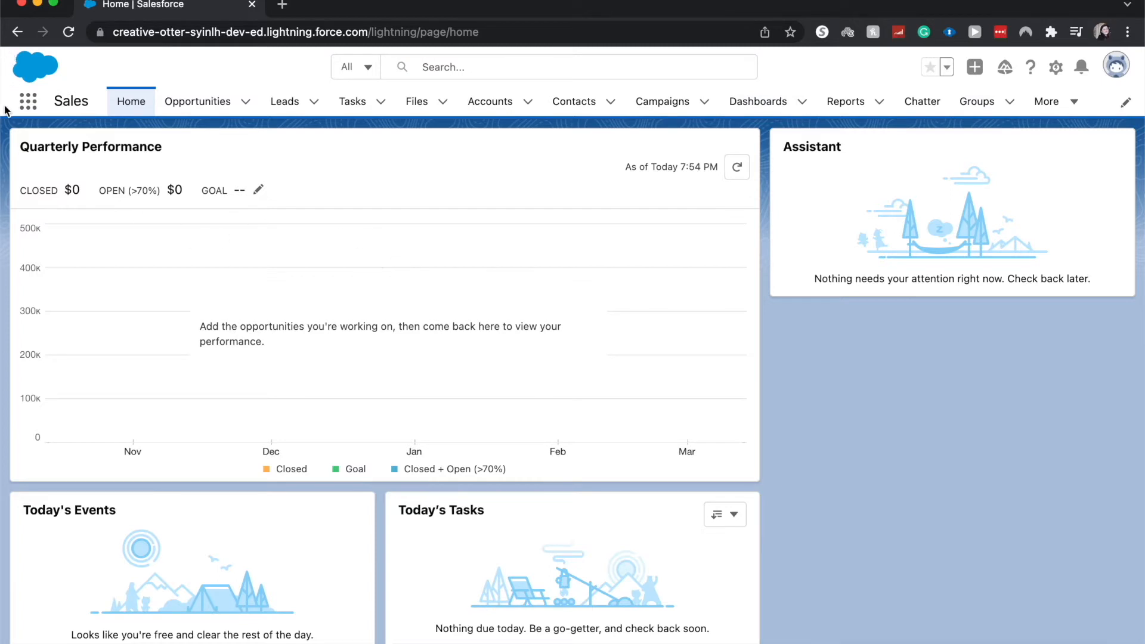
# Step: Reach the Dashboards list via the App Launcher, searching 'das'
pyautogui.click(27, 100)
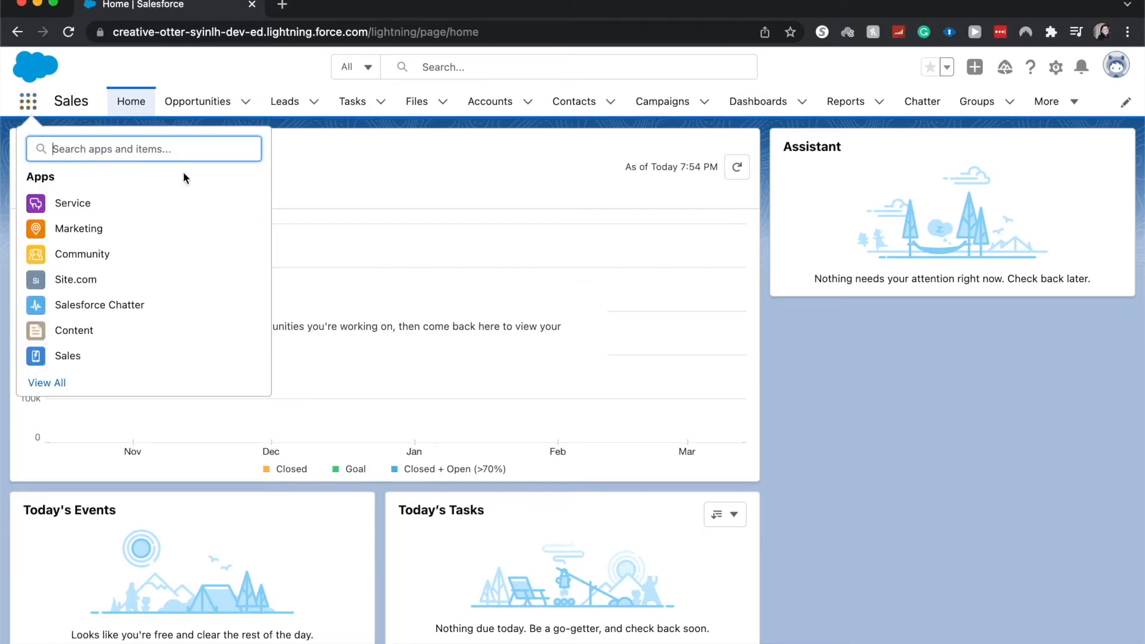
pyautogui.write('dash')
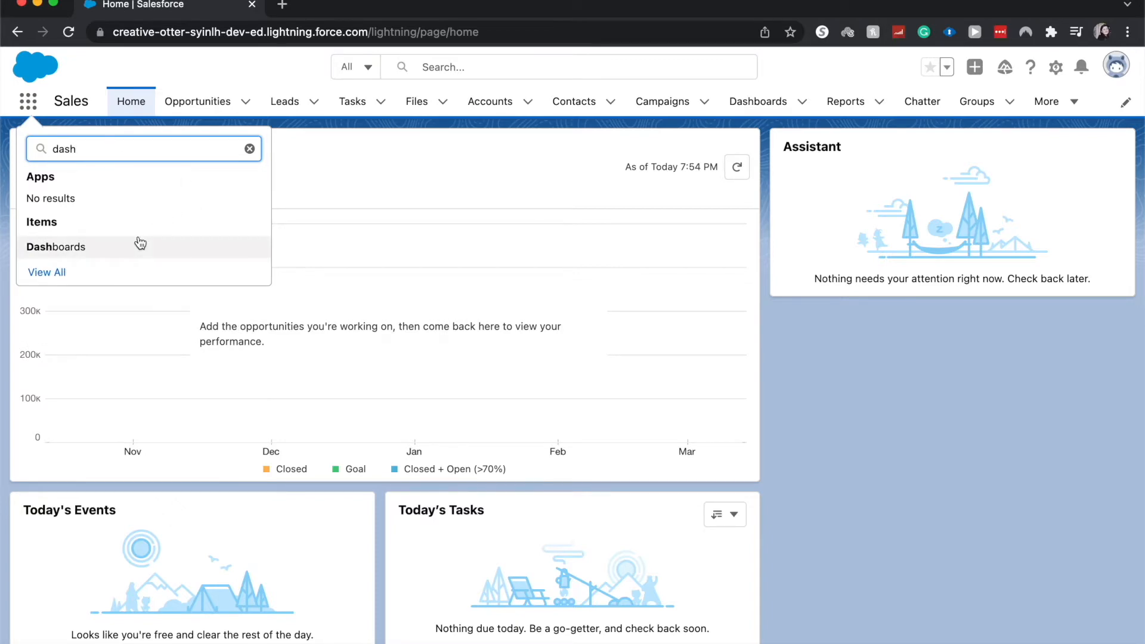
pyautogui.click(56, 246)
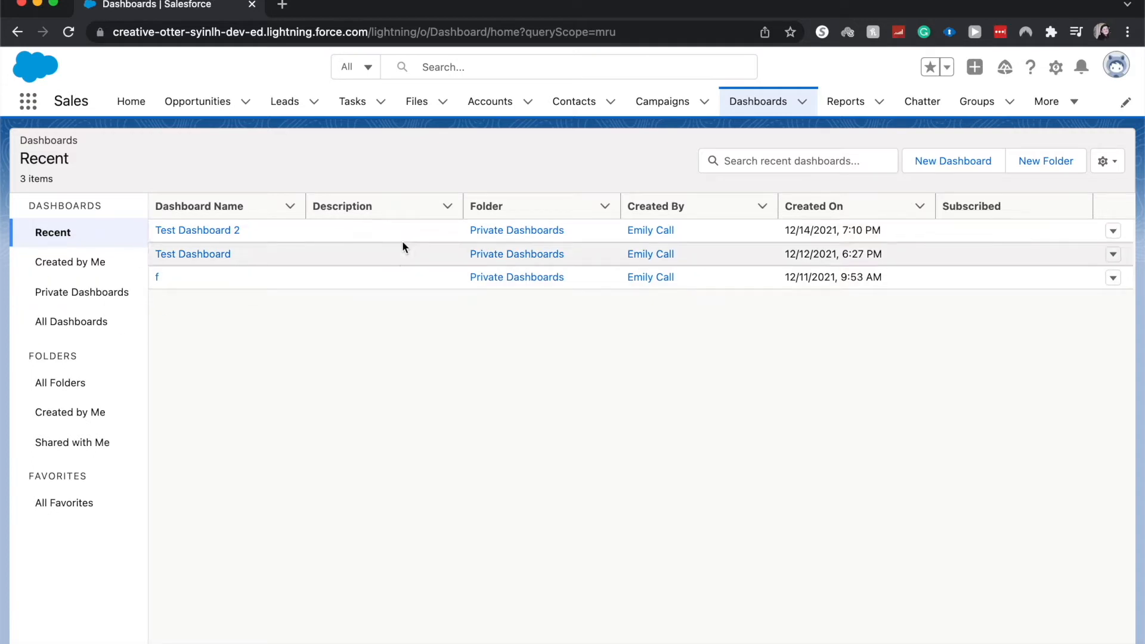
pyautogui.moveTo(953, 161)
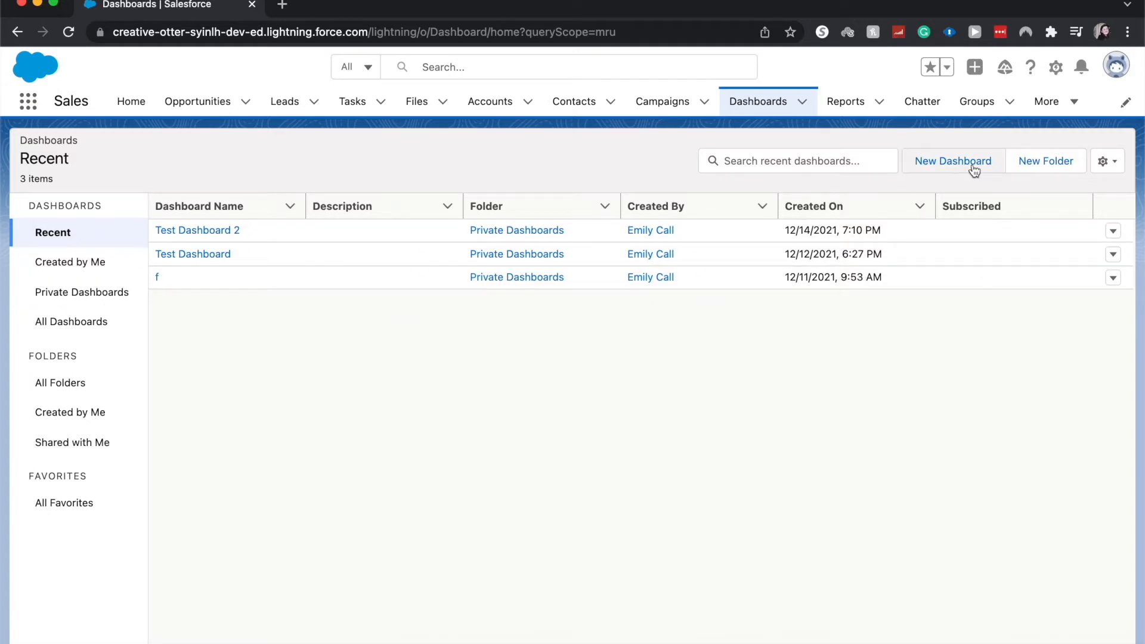
pyautogui.moveTo(197, 231)
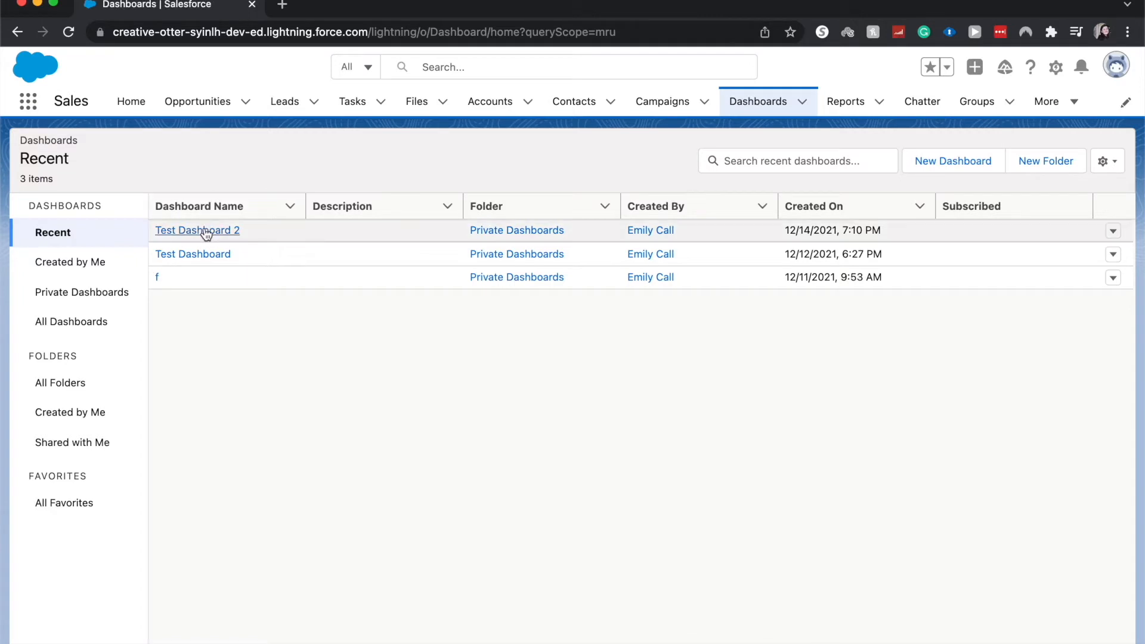
pyautogui.moveTo(197, 230)
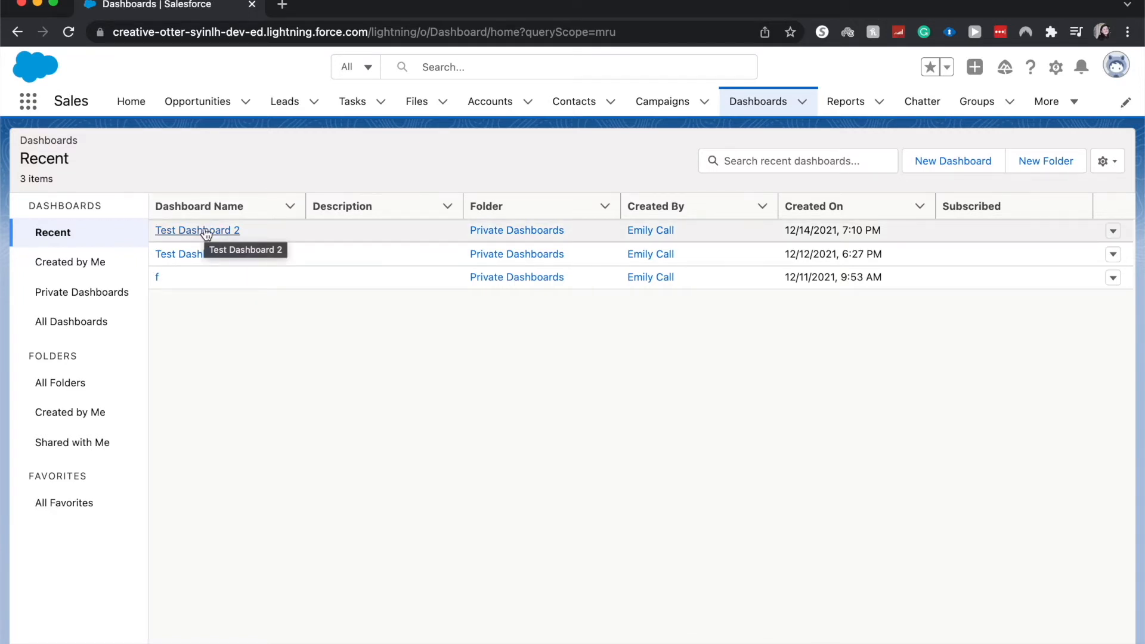
# Step: Bring Test Dashboard 2 into the dashboard editor with its four components
pyautogui.click(197, 230)
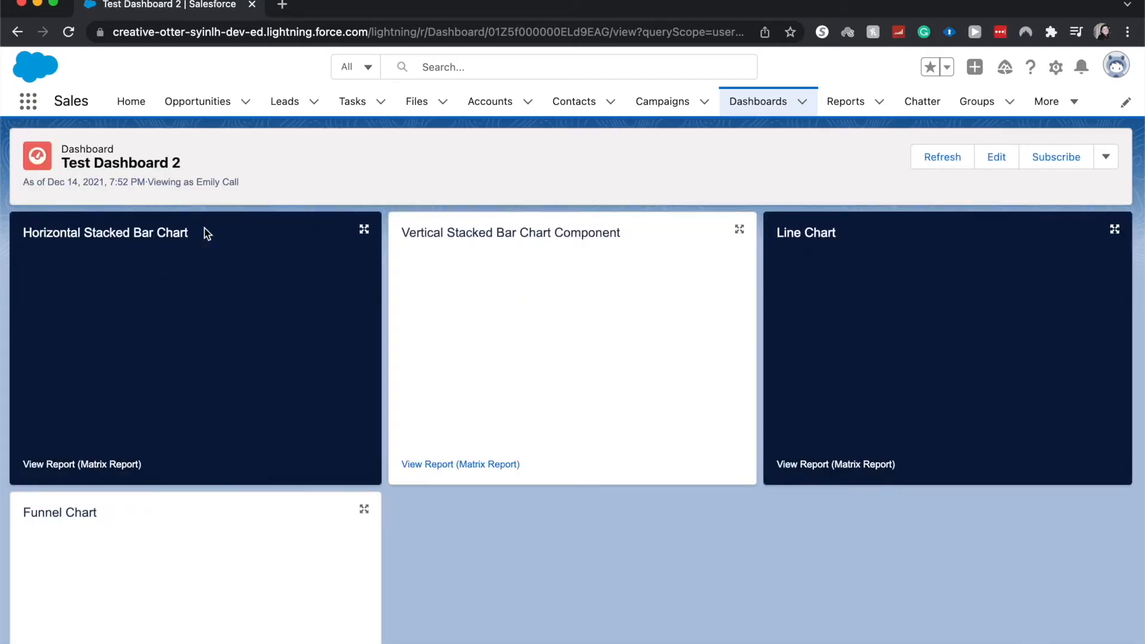
pyautogui.click(942, 156)
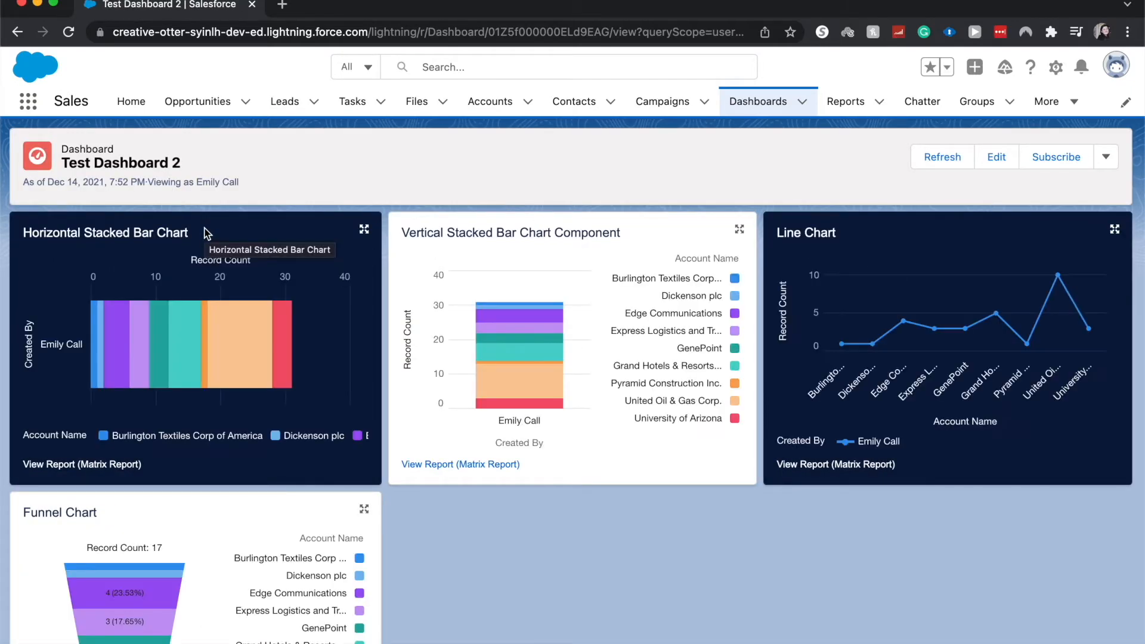
pyautogui.moveTo(327, 152)
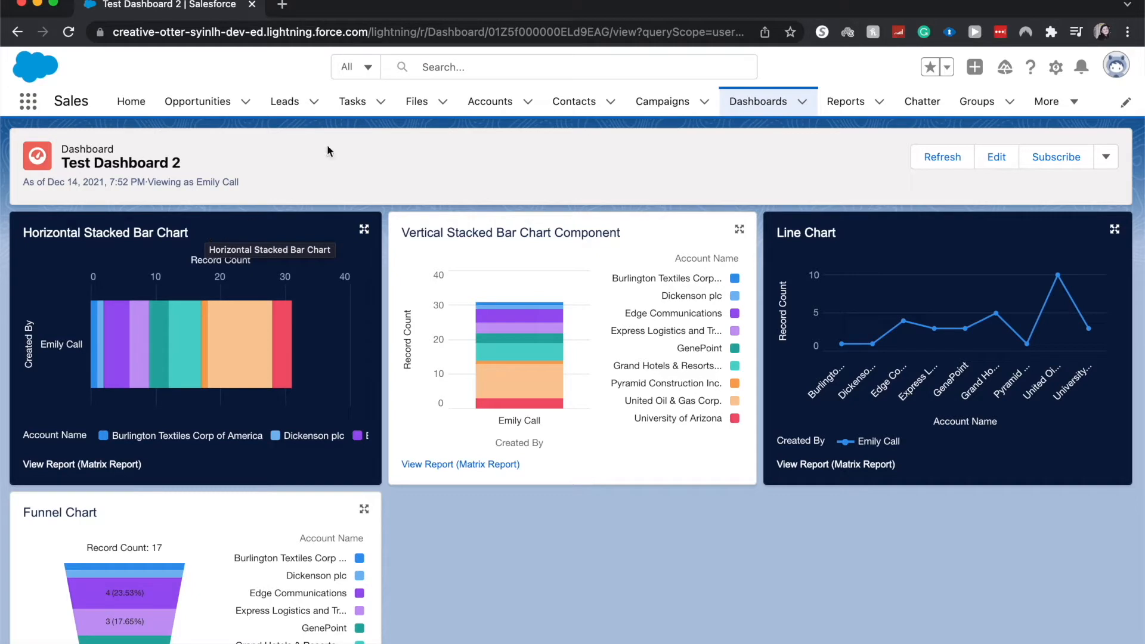
pyautogui.click(995, 157)
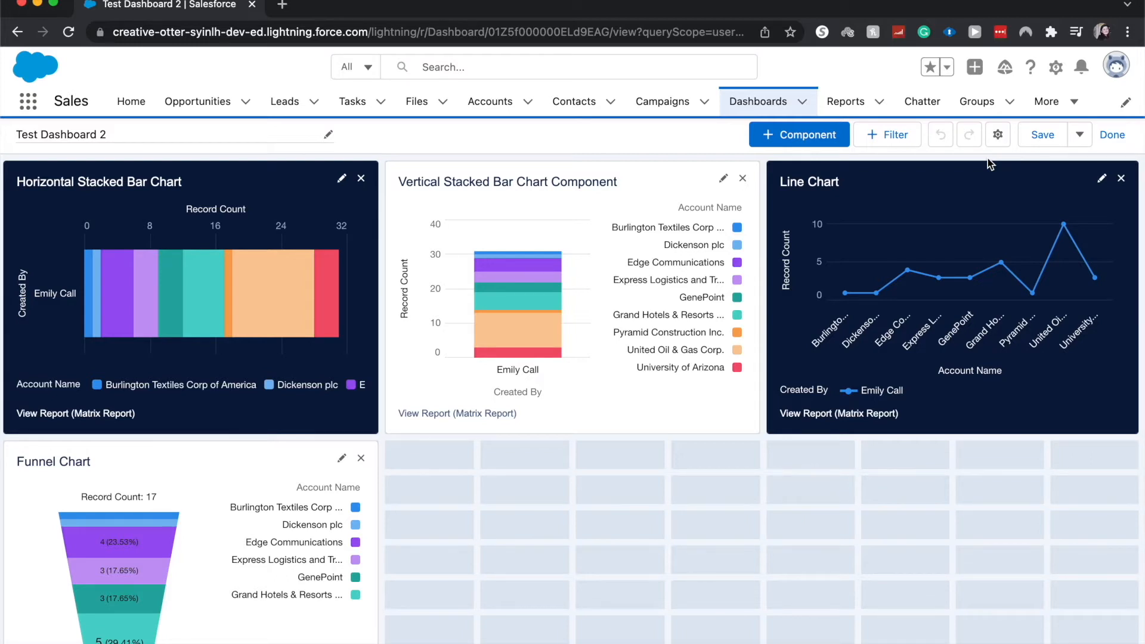
pyautogui.moveTo(1054, 142)
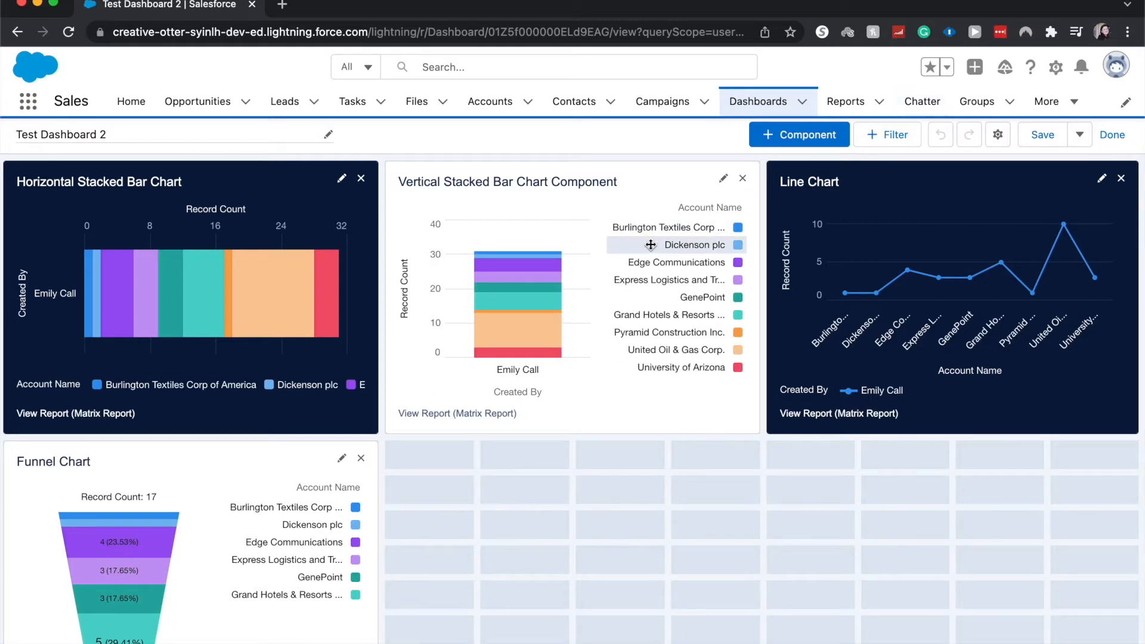
# Step: Start a new component sourced from the Matrix Report
pyautogui.click(798, 134)
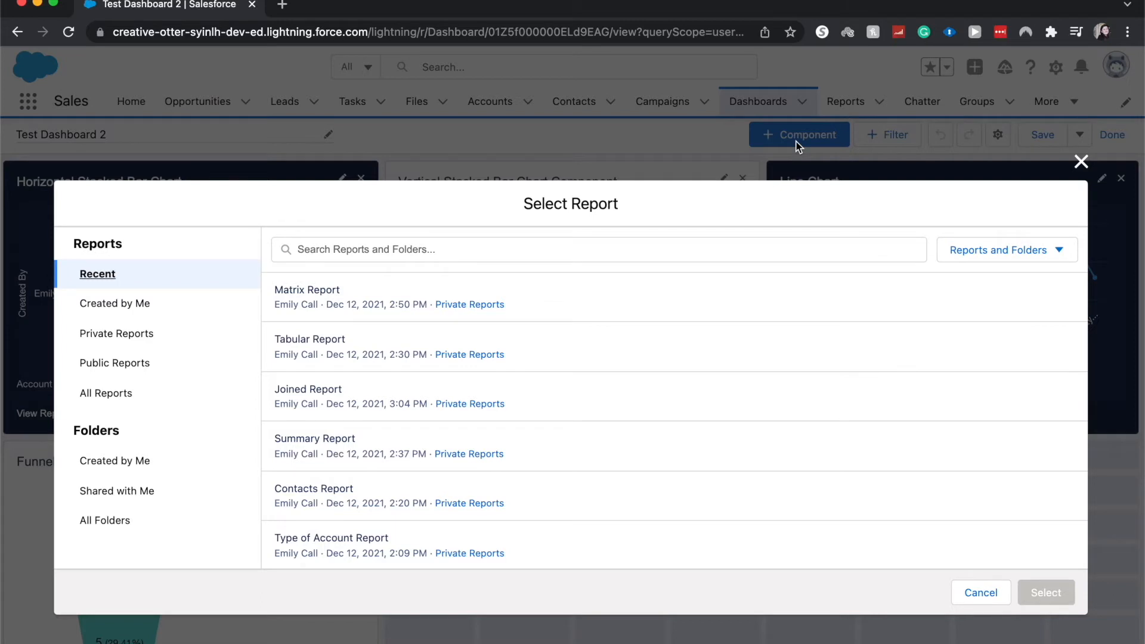
pyautogui.moveTo(718, 210)
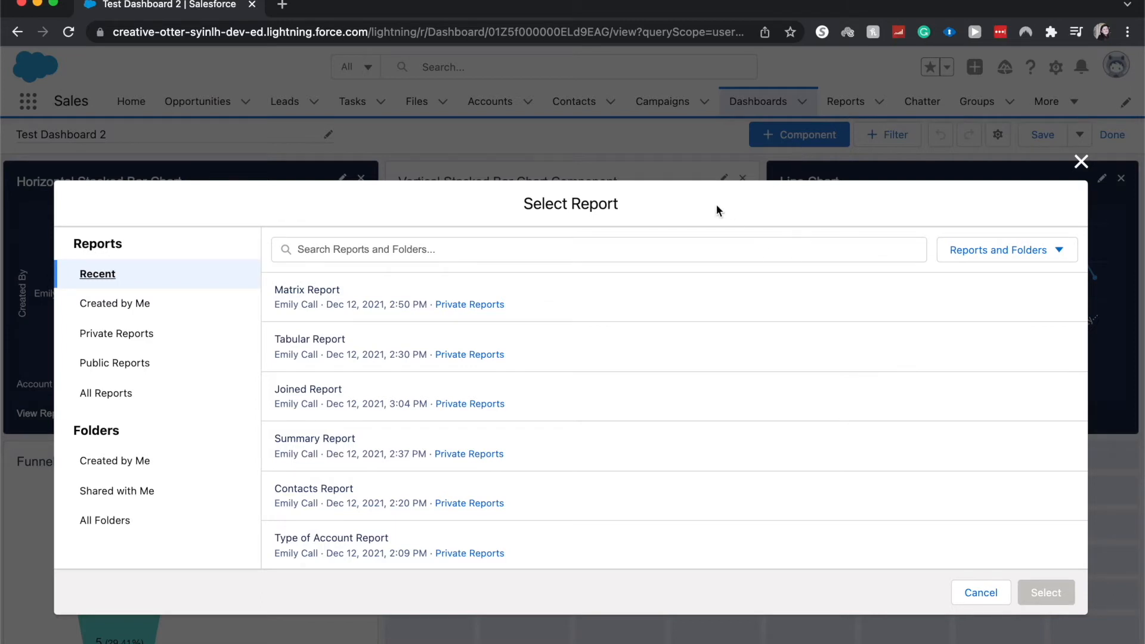
pyautogui.moveTo(648, 362)
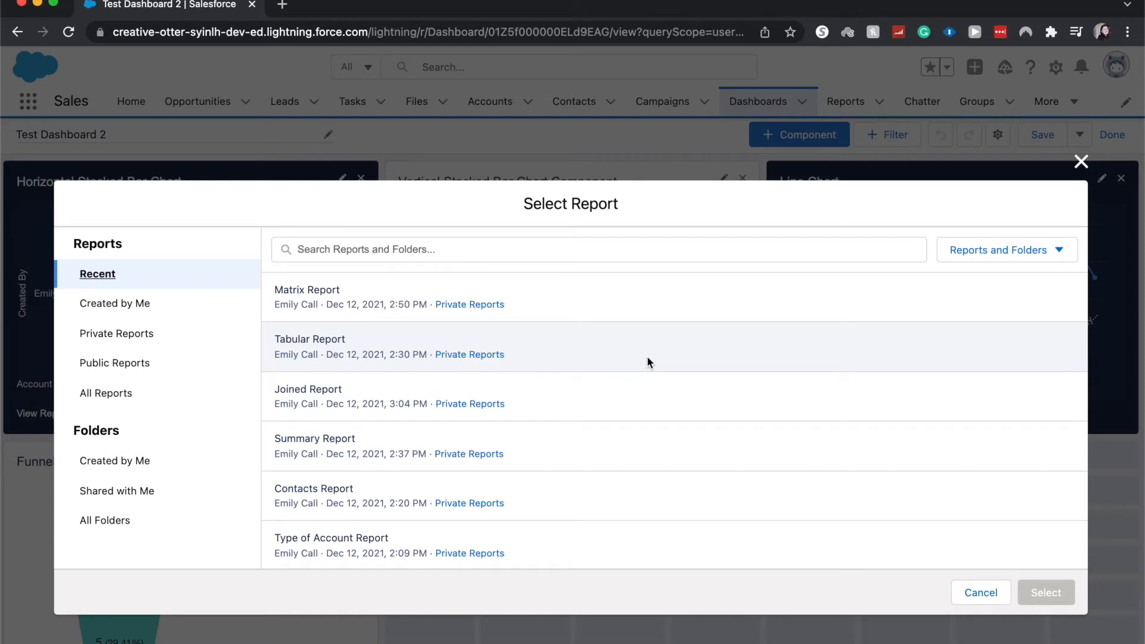
pyautogui.moveTo(625, 305)
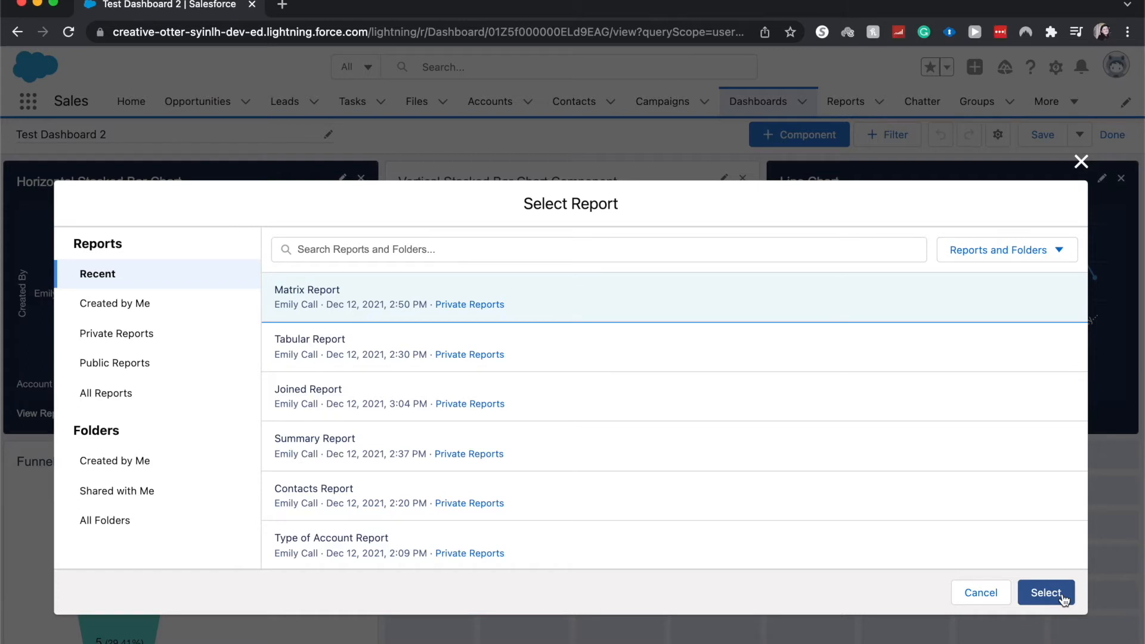
pyautogui.click(1044, 592)
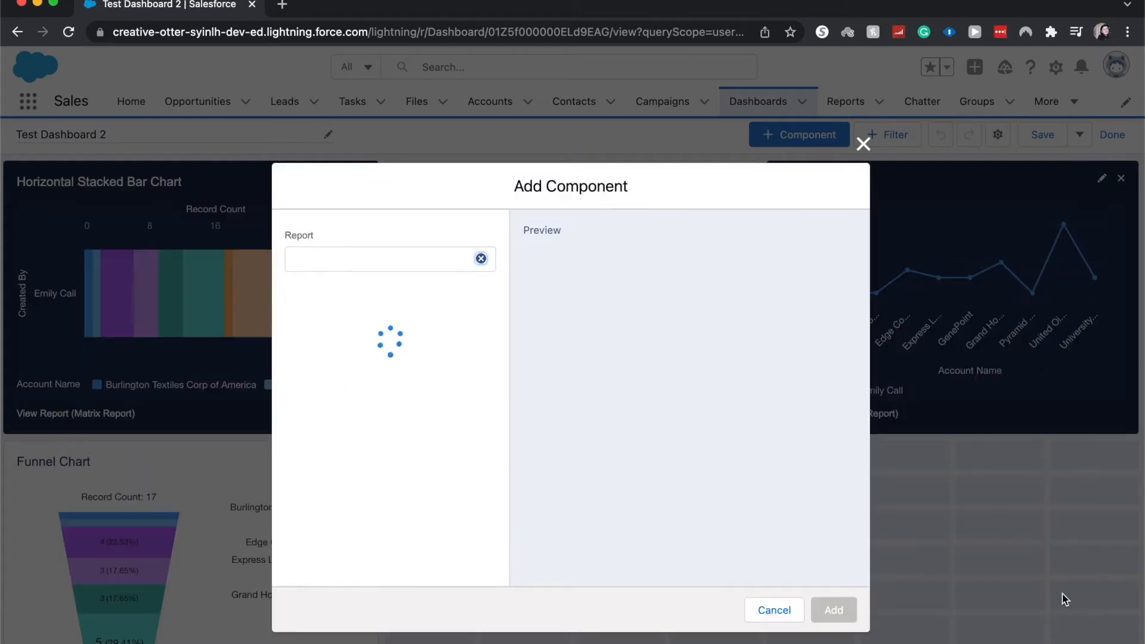
# Step: Display the component as a scatter plot with Detail grouped by Created By
pyautogui.click(389, 259)
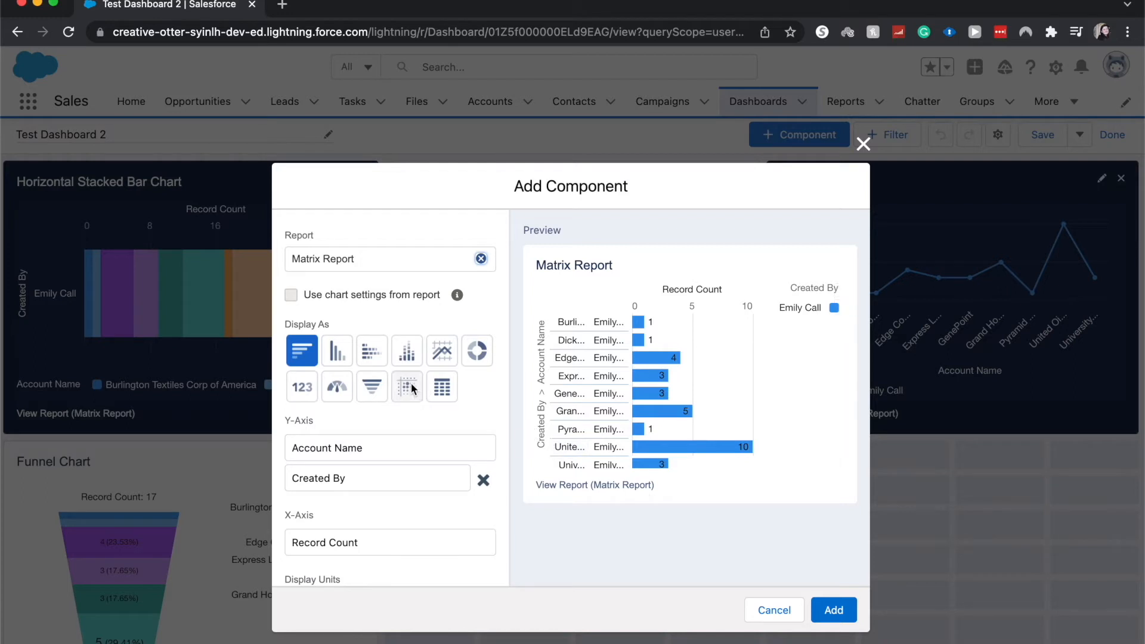
pyautogui.click(407, 385)
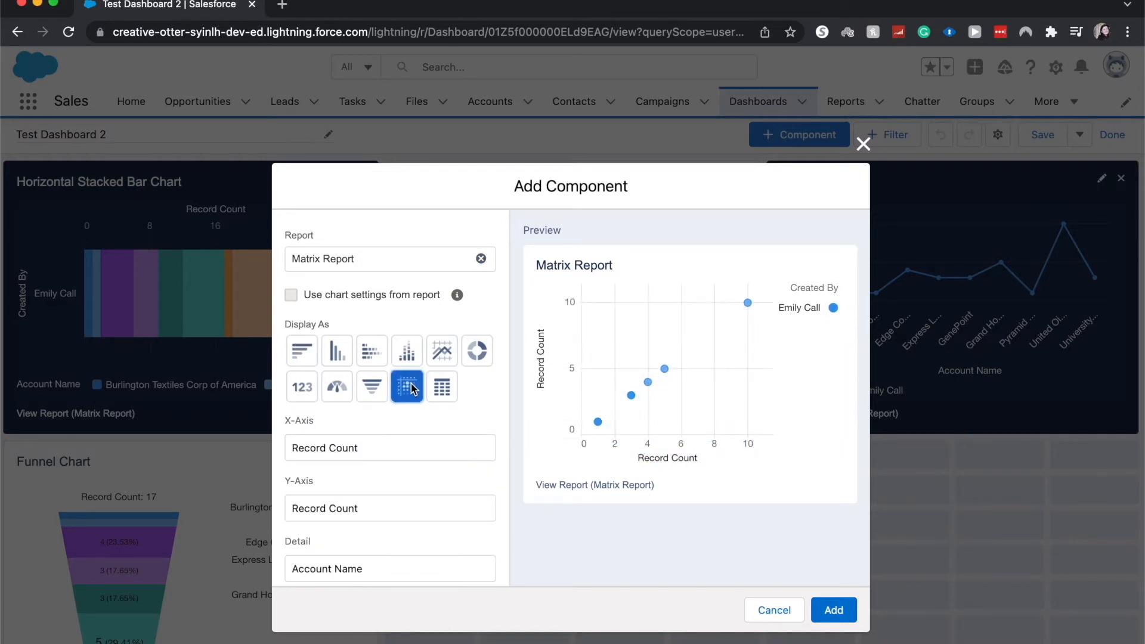
pyautogui.moveTo(478, 413)
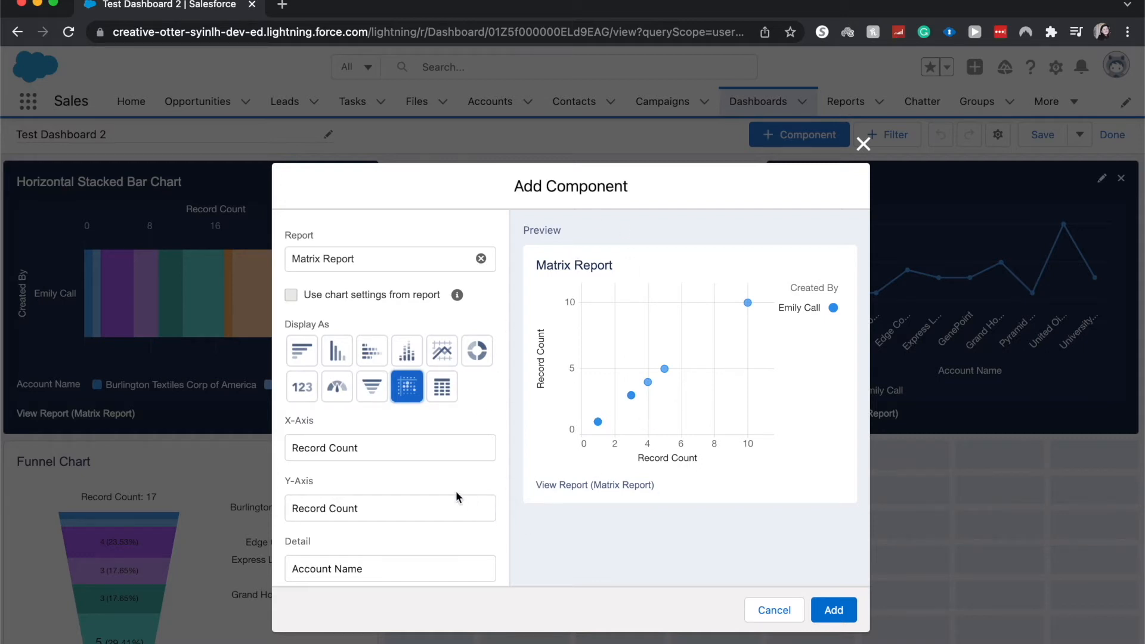
pyautogui.click(389, 447)
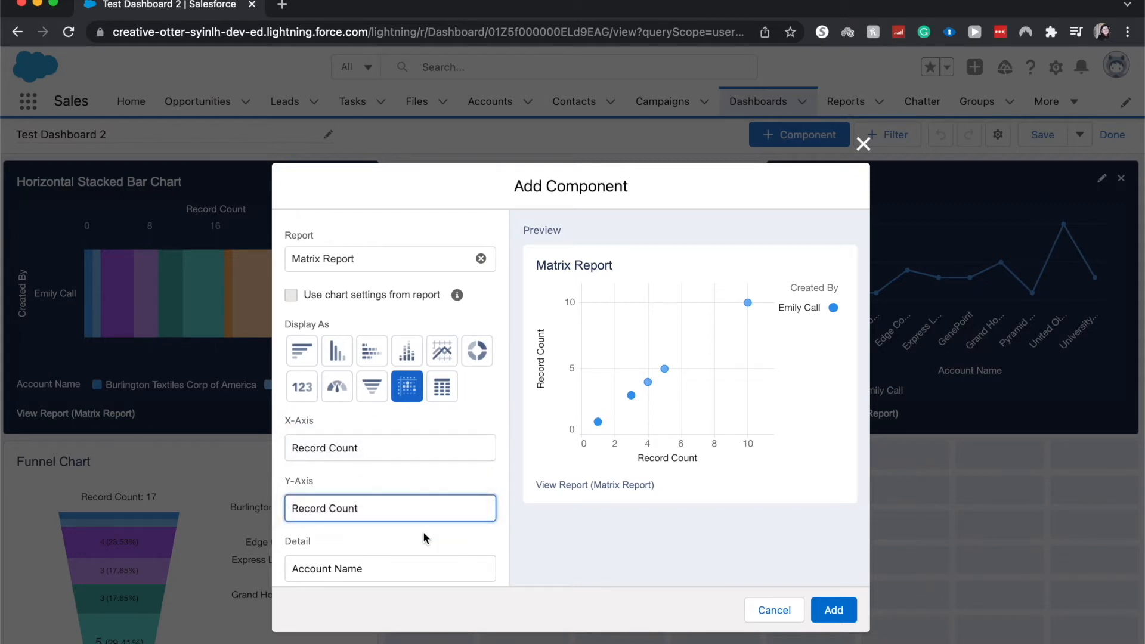
pyautogui.scroll(-3)
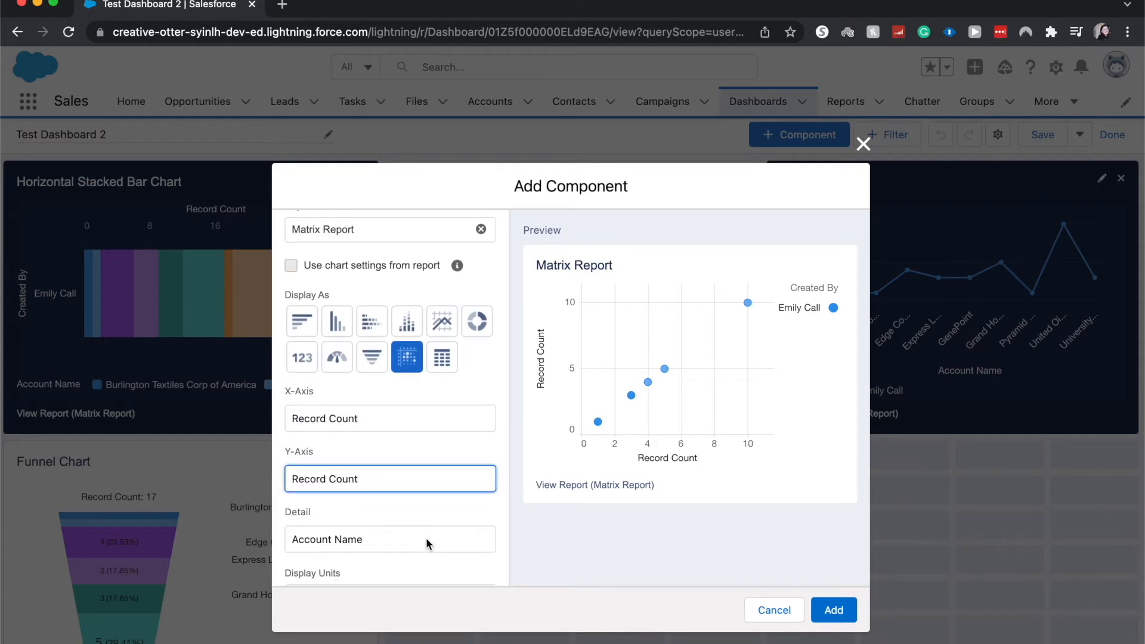
pyautogui.click(389, 539)
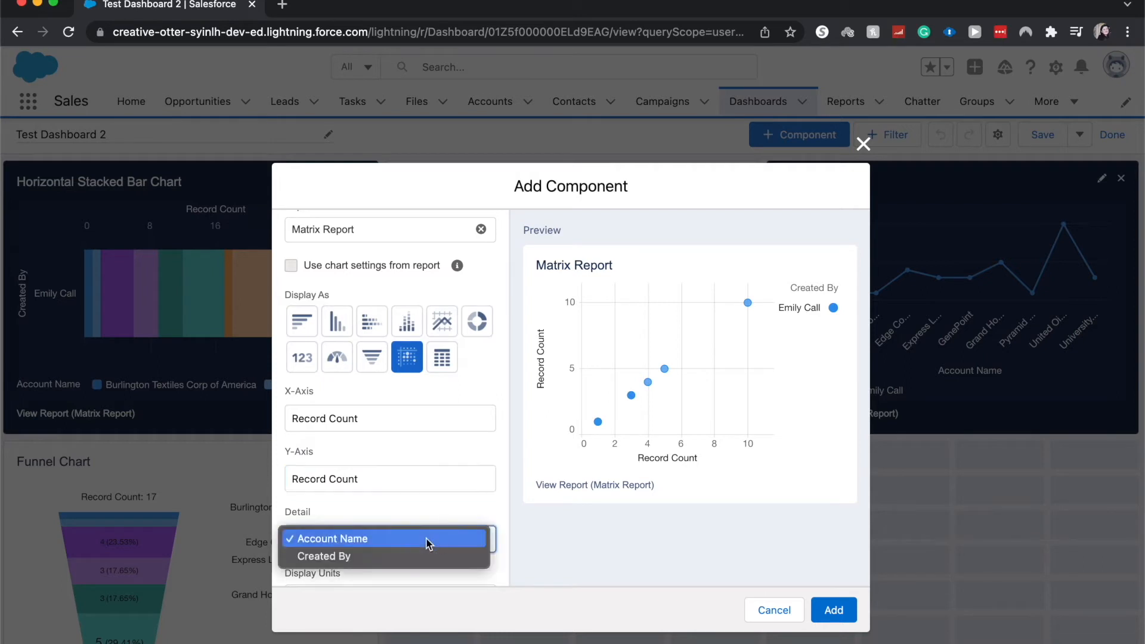
pyautogui.click(325, 555)
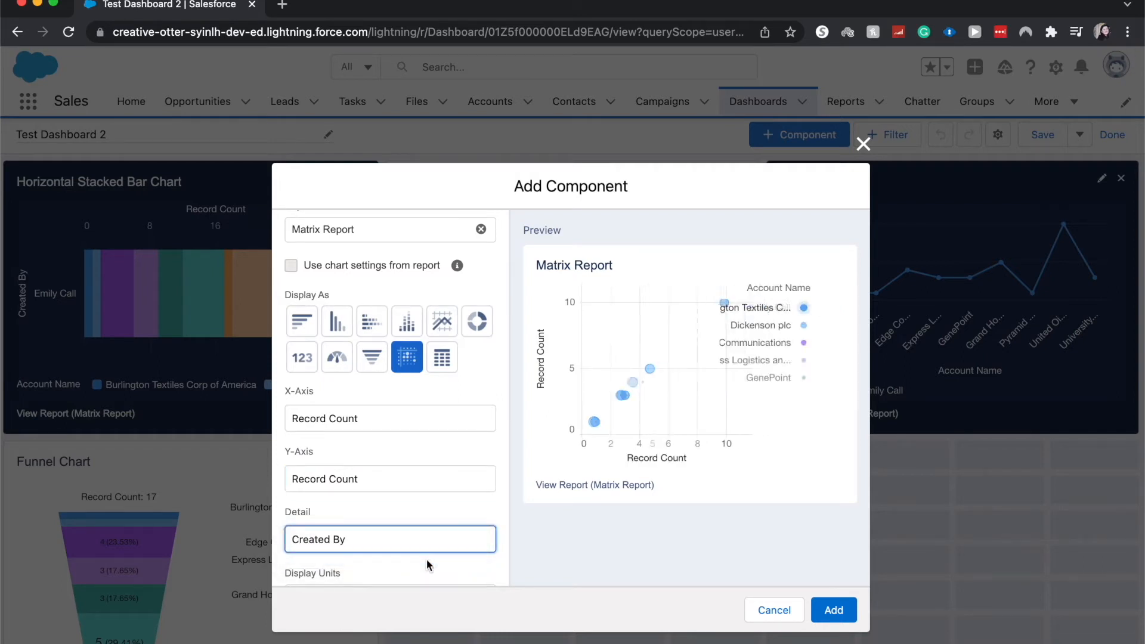
pyautogui.scroll(-3)
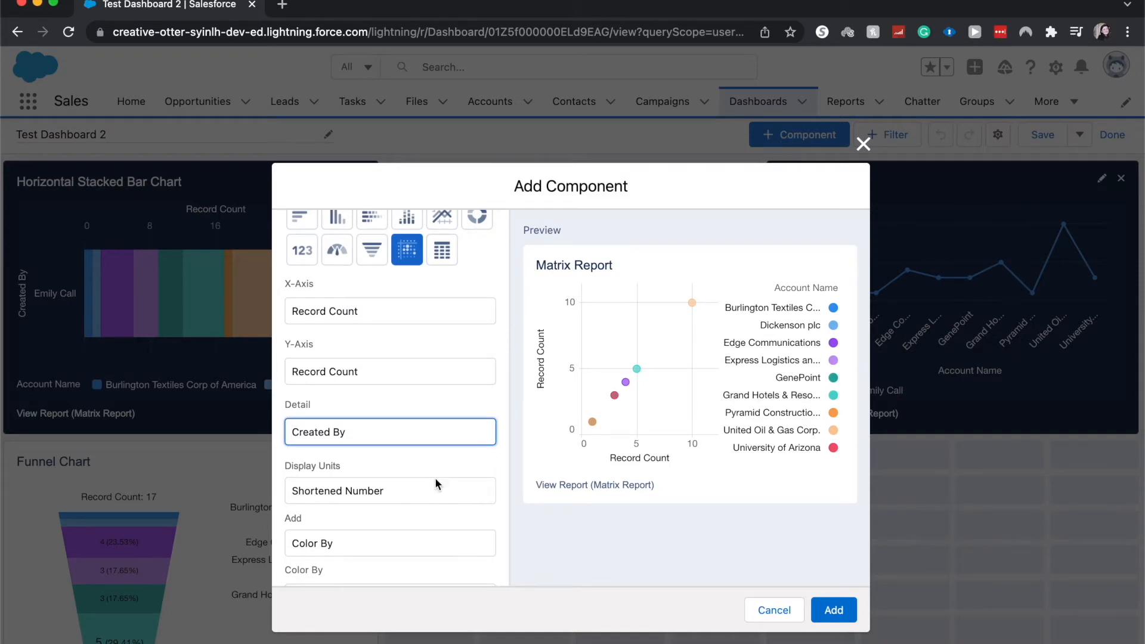
# Step: Keep the display units as Shortened Number
pyautogui.click(389, 490)
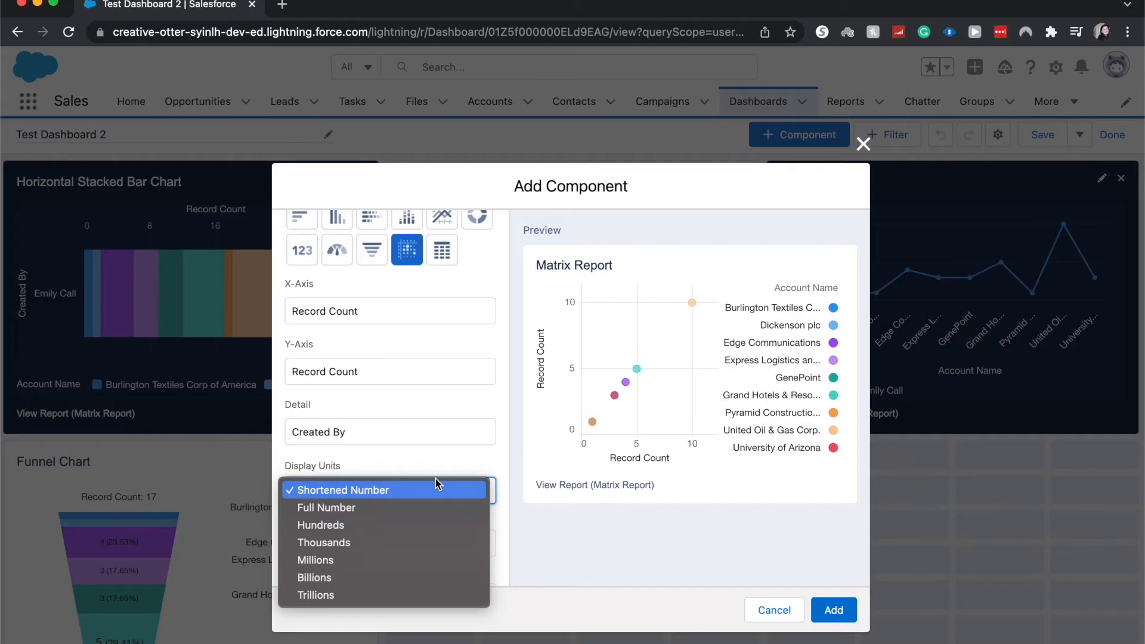
pyautogui.click(341, 490)
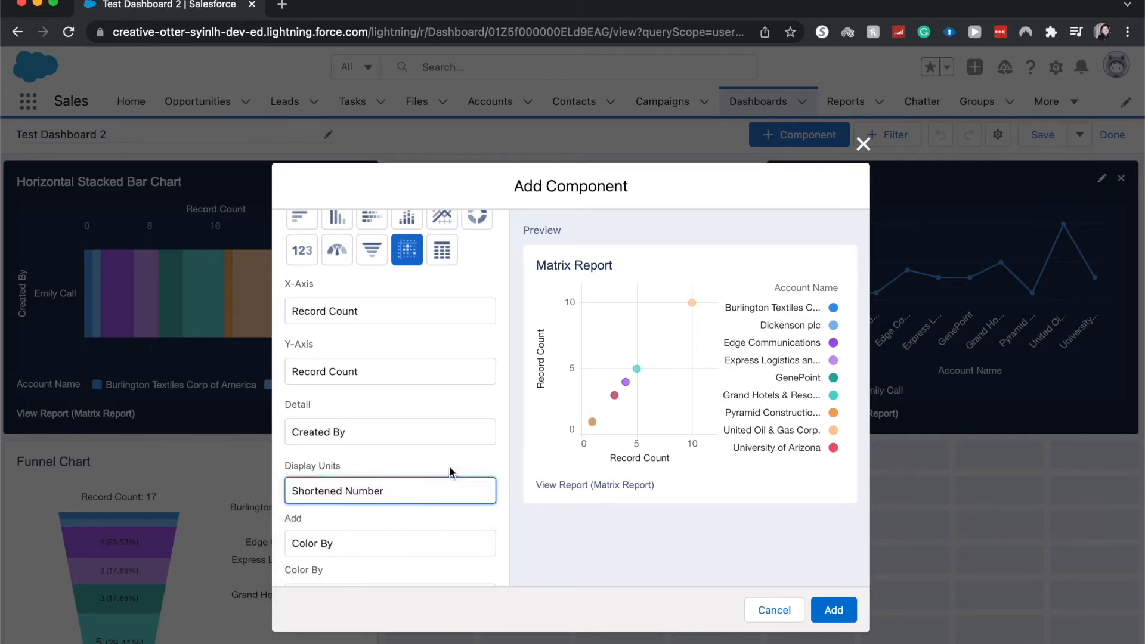
pyautogui.scroll(-3)
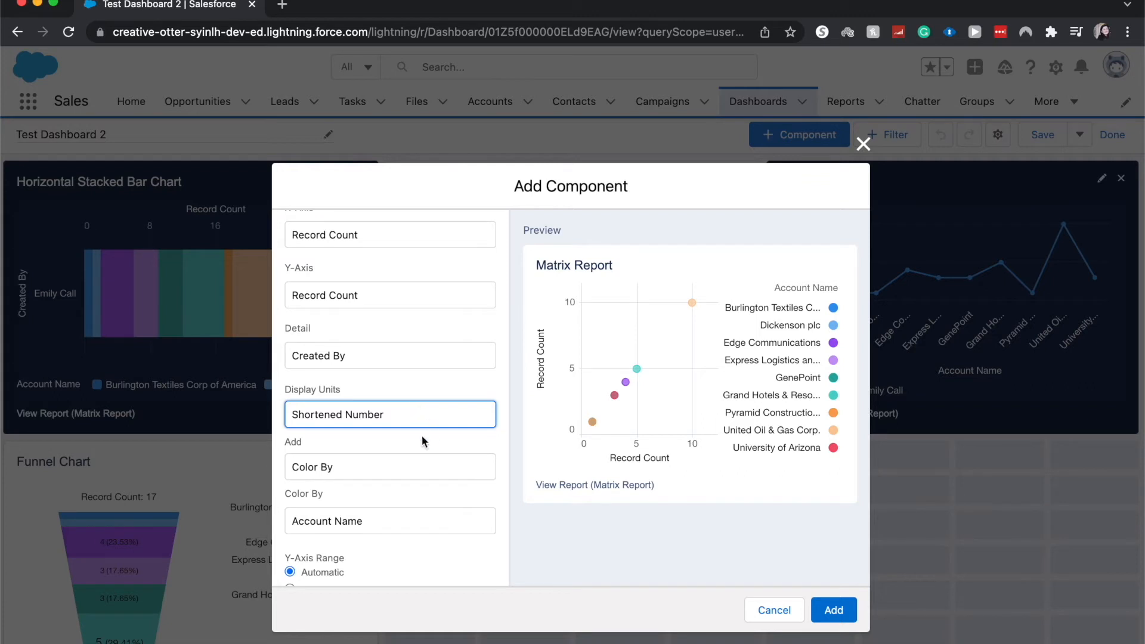
# Step: Toggle Color By off and back on so points are coloured by Account Name
pyautogui.click(390, 466)
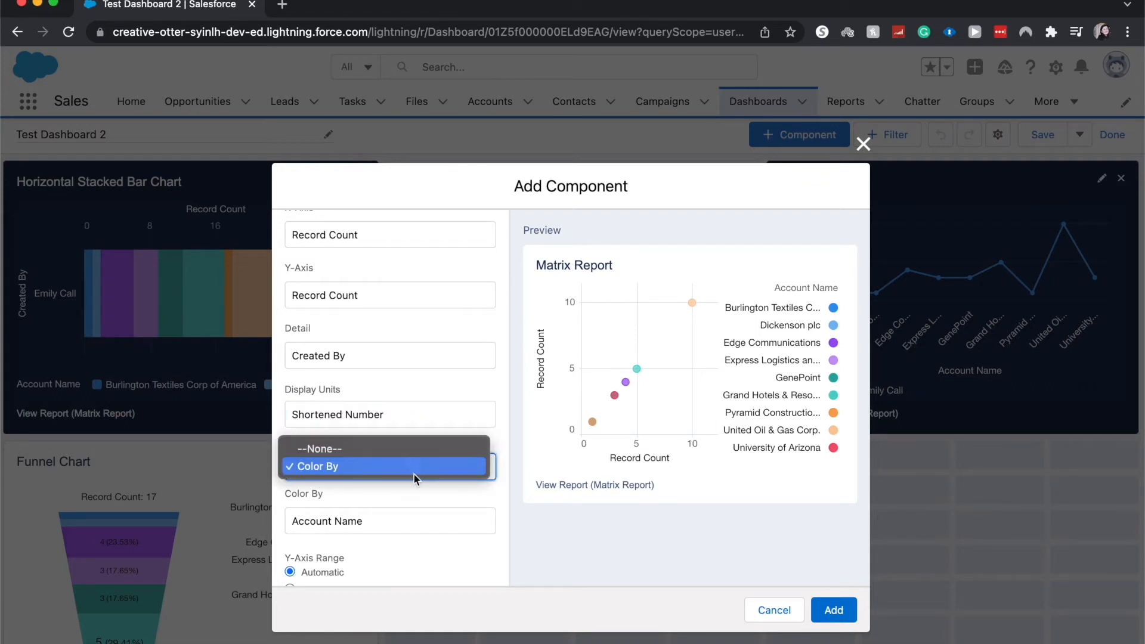
pyautogui.click(319, 448)
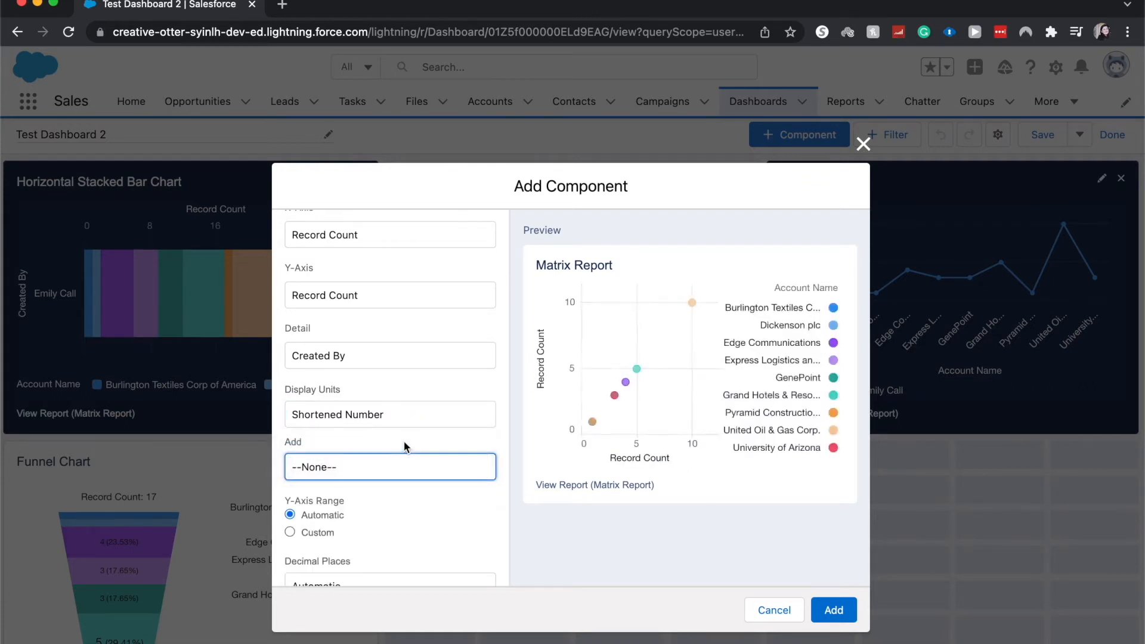
pyautogui.click(390, 466)
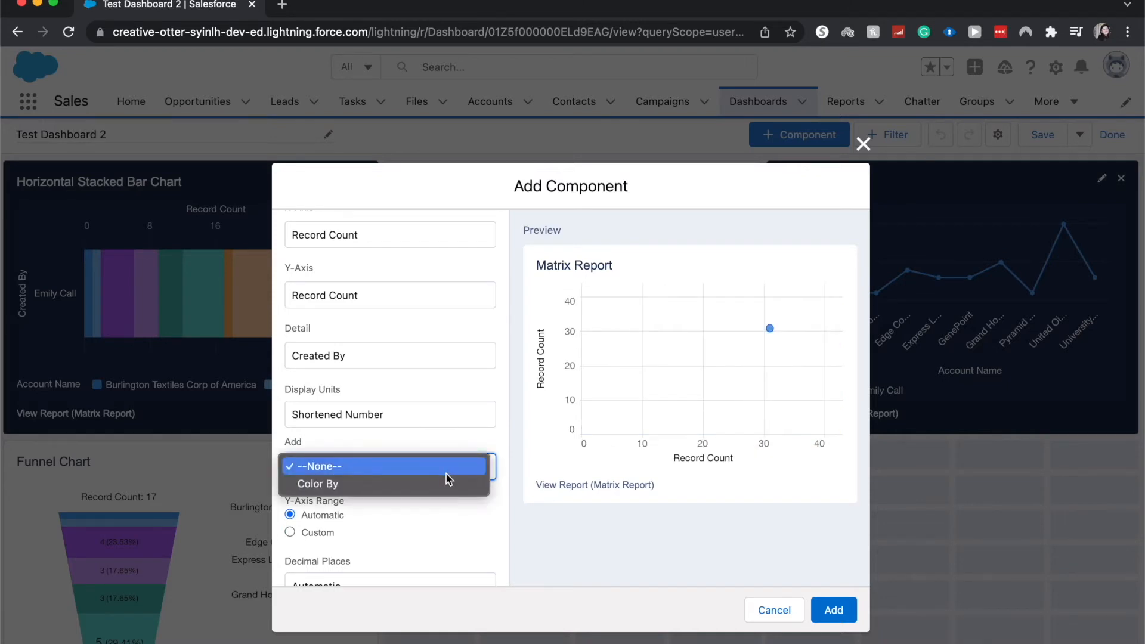
pyautogui.click(317, 482)
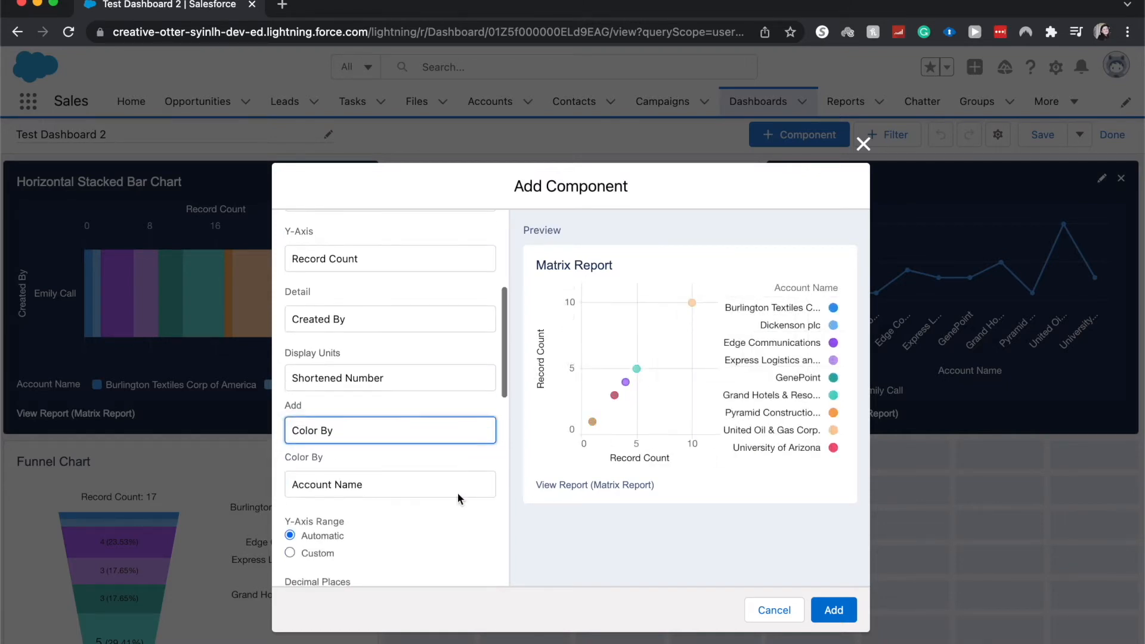
pyautogui.click(389, 483)
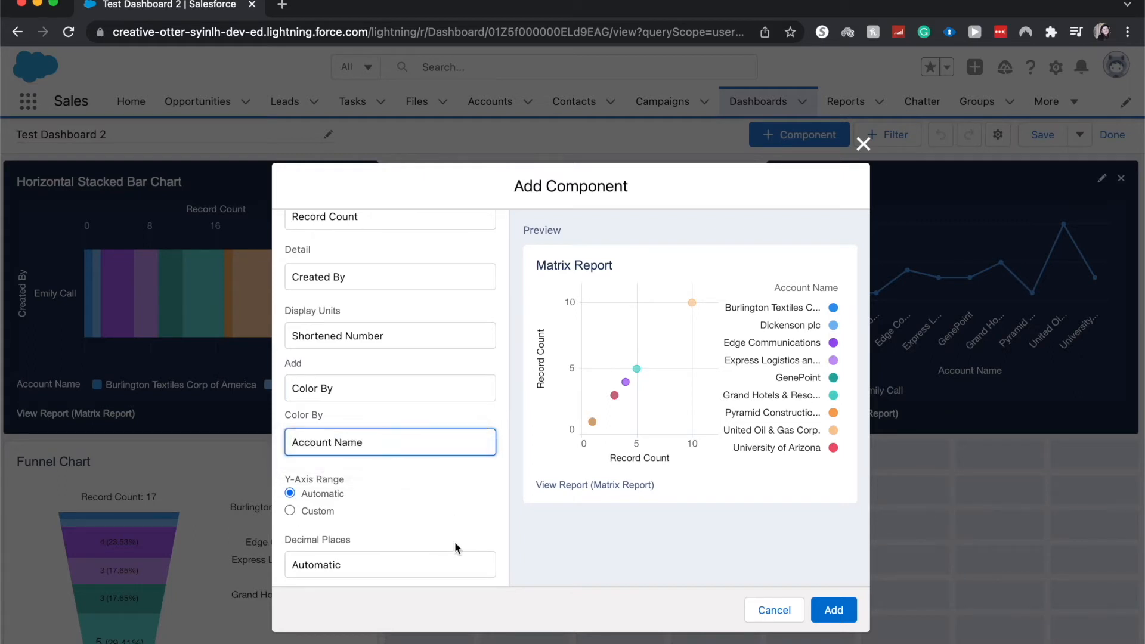
pyautogui.scroll(-3)
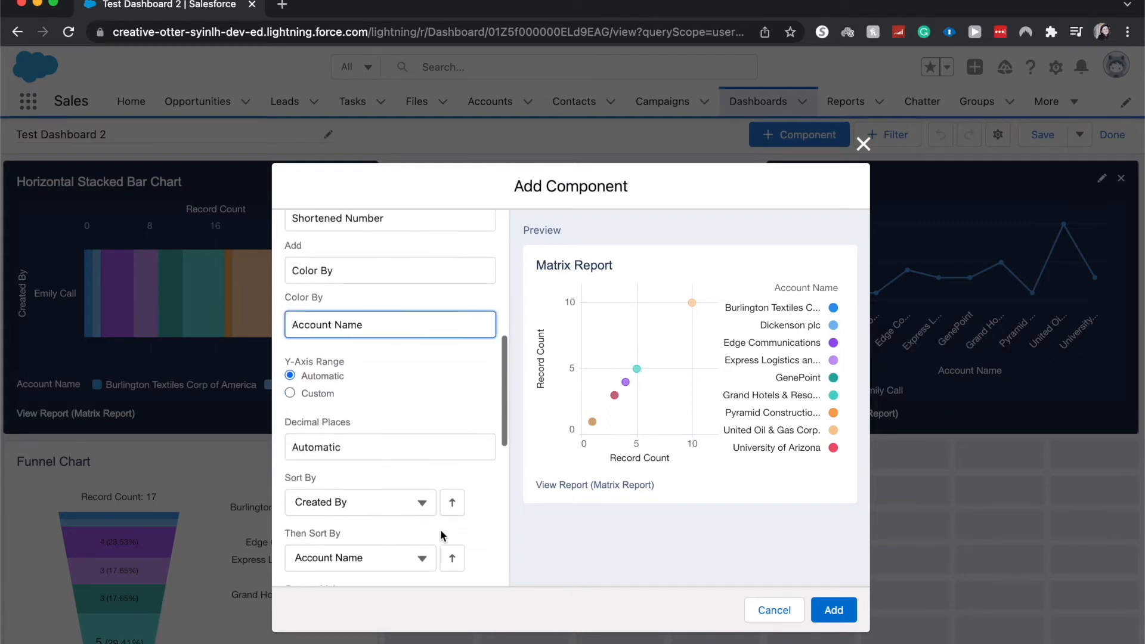
pyautogui.scroll(-3)
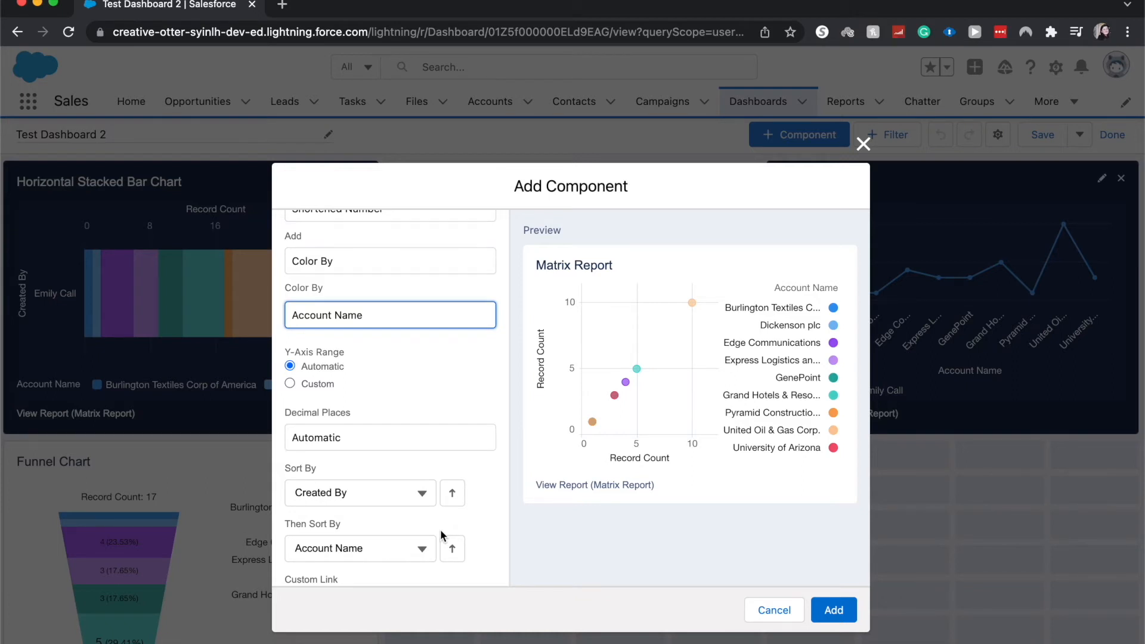
pyautogui.moveTo(398, 450)
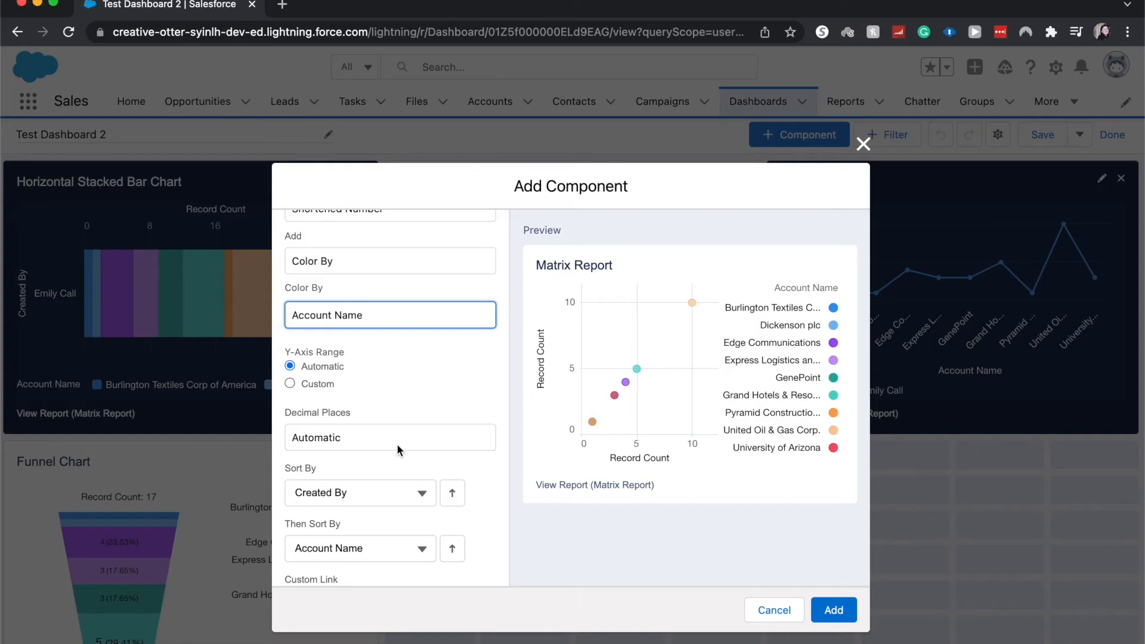
pyautogui.moveTo(409, 444)
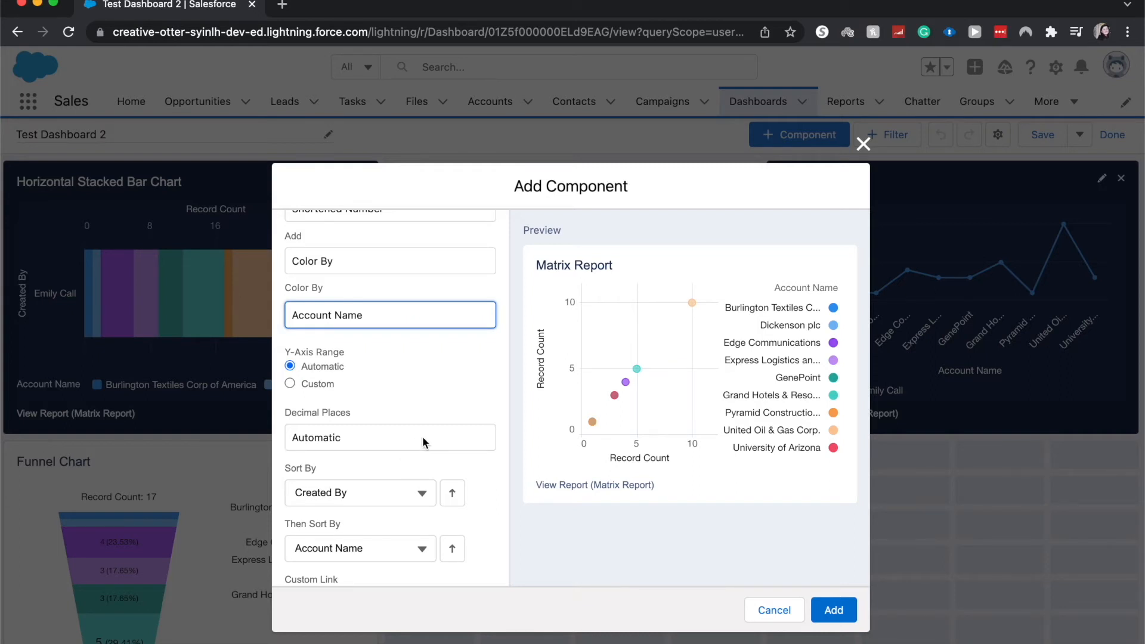
pyautogui.click(389, 438)
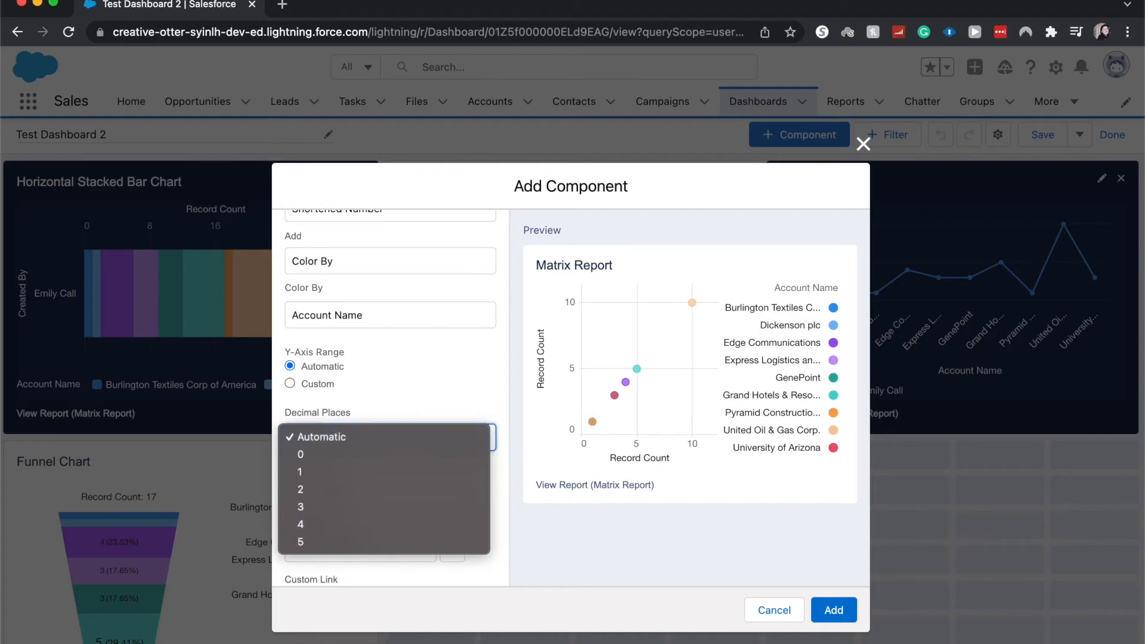
pyautogui.moveTo(400, 403)
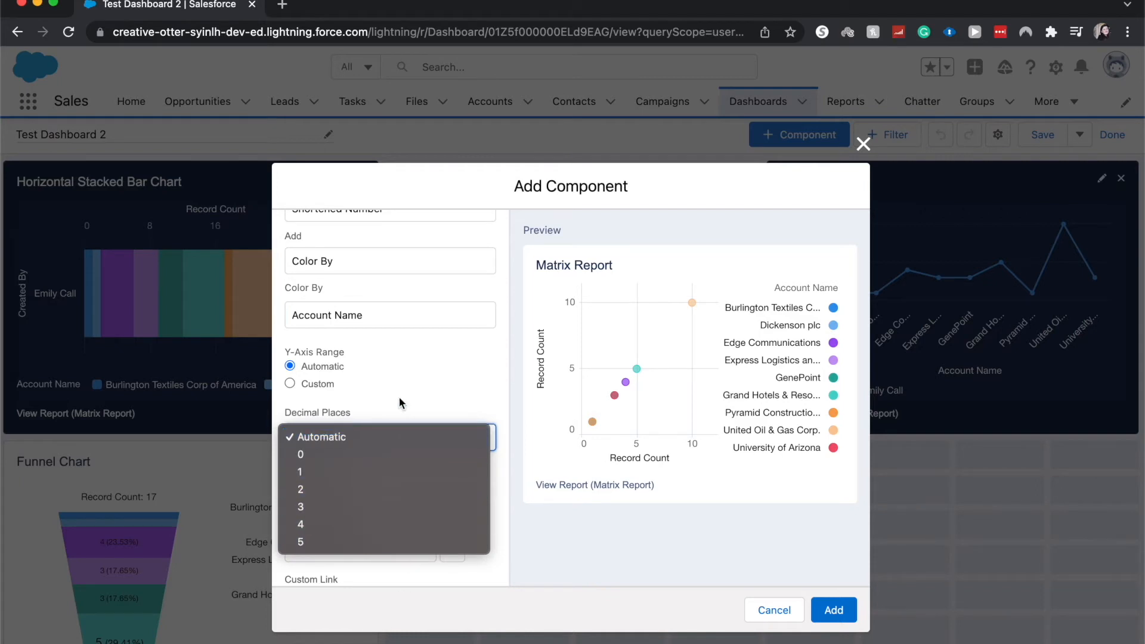
pyautogui.click(319, 437)
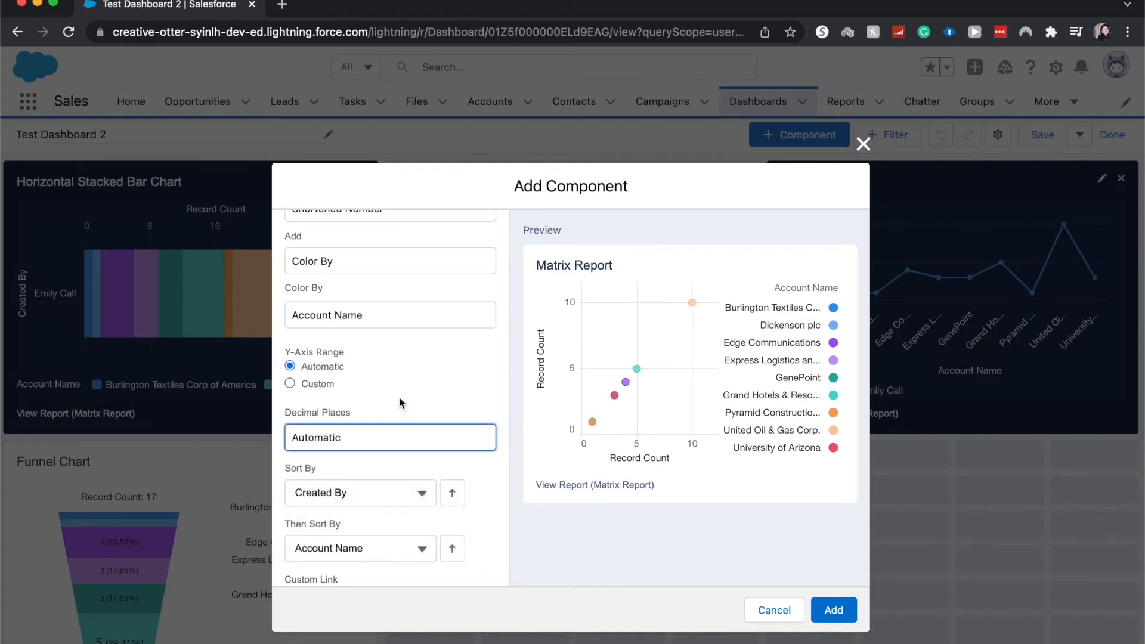
pyautogui.scroll(-3)
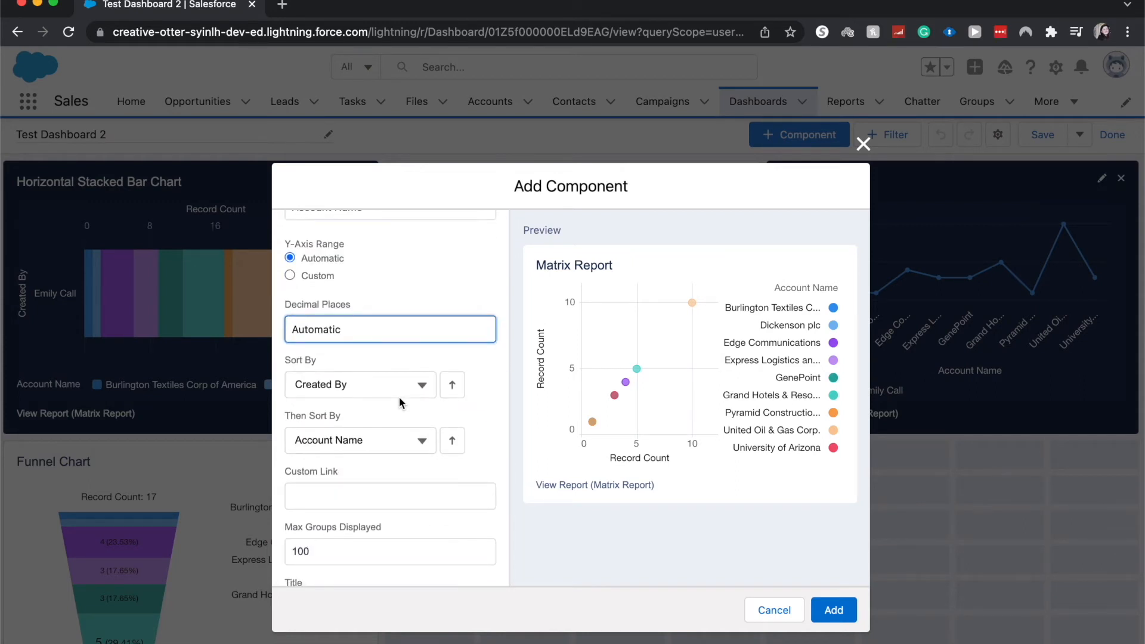
pyautogui.moveTo(389, 385)
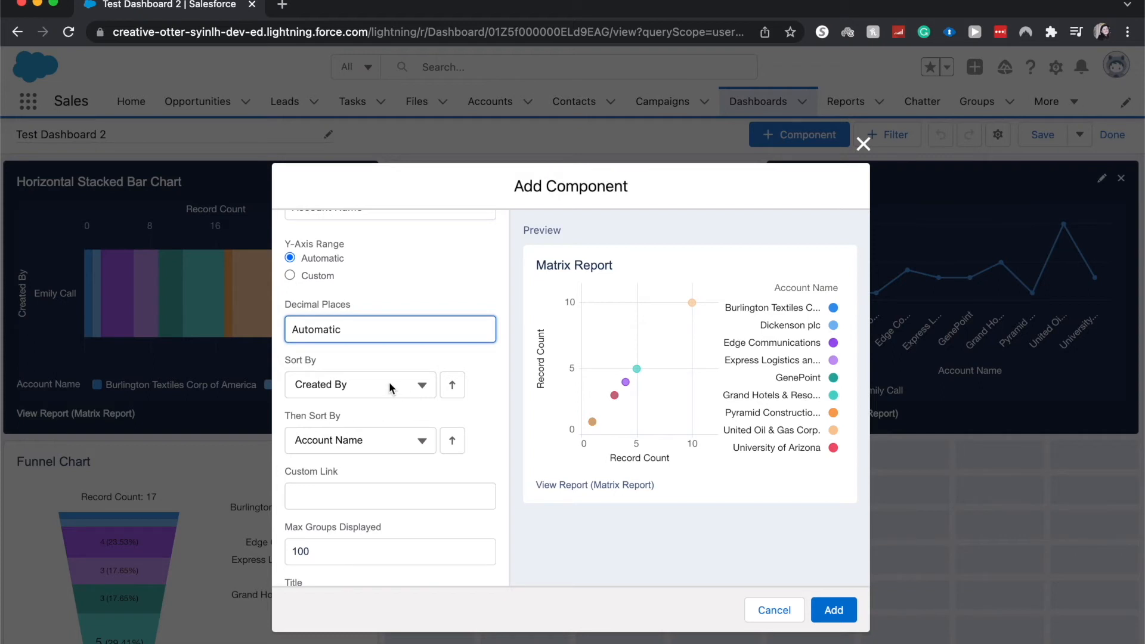
pyautogui.scroll(-3)
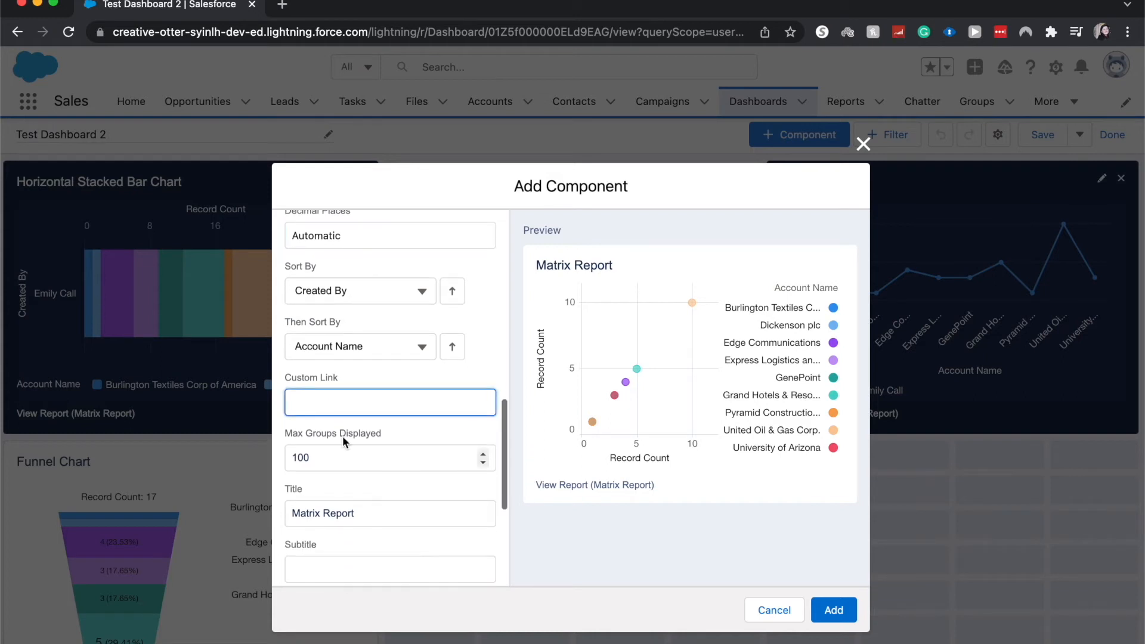
# Step: Retitle the component from Matrix Report to Scatter Plot
pyautogui.click(379, 458)
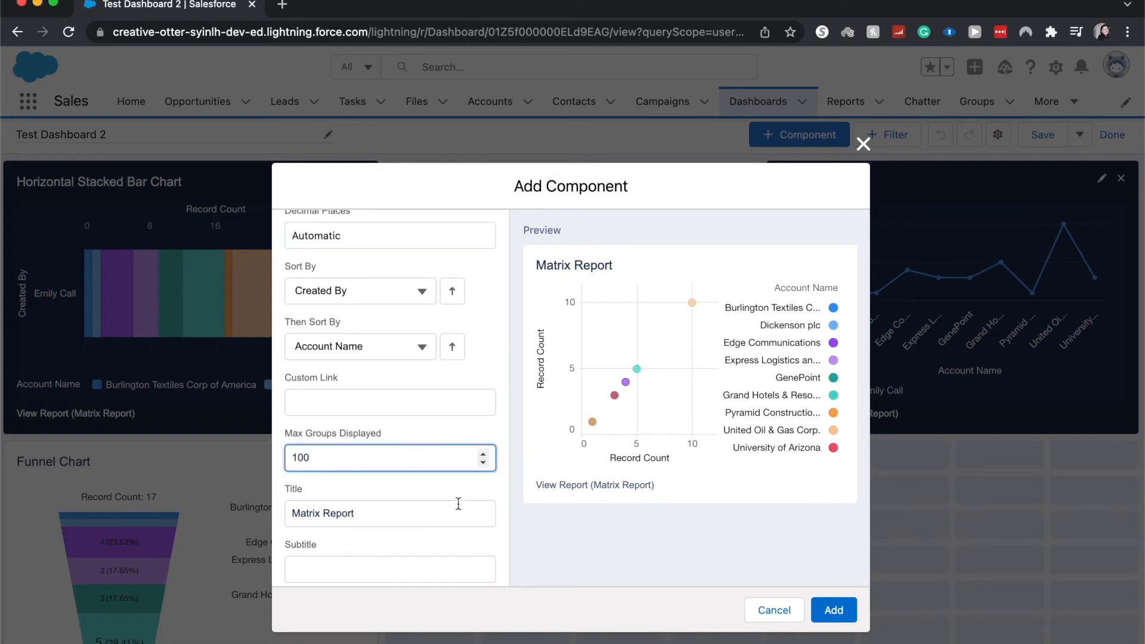
pyautogui.scroll(-3)
pyautogui.write('S')
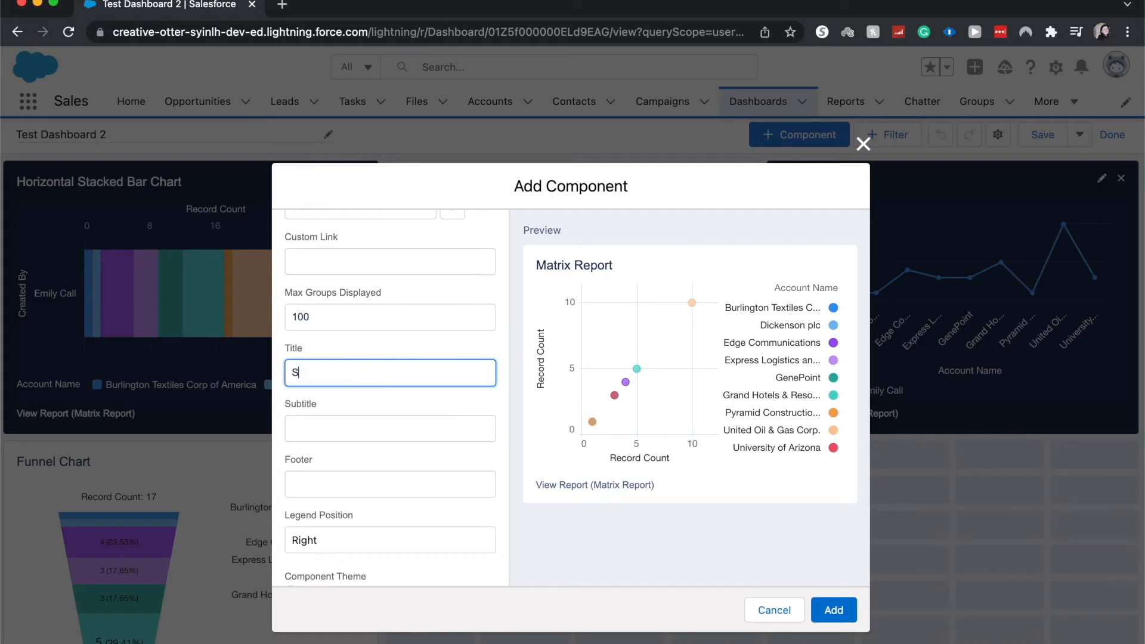
pyautogui.write('c')
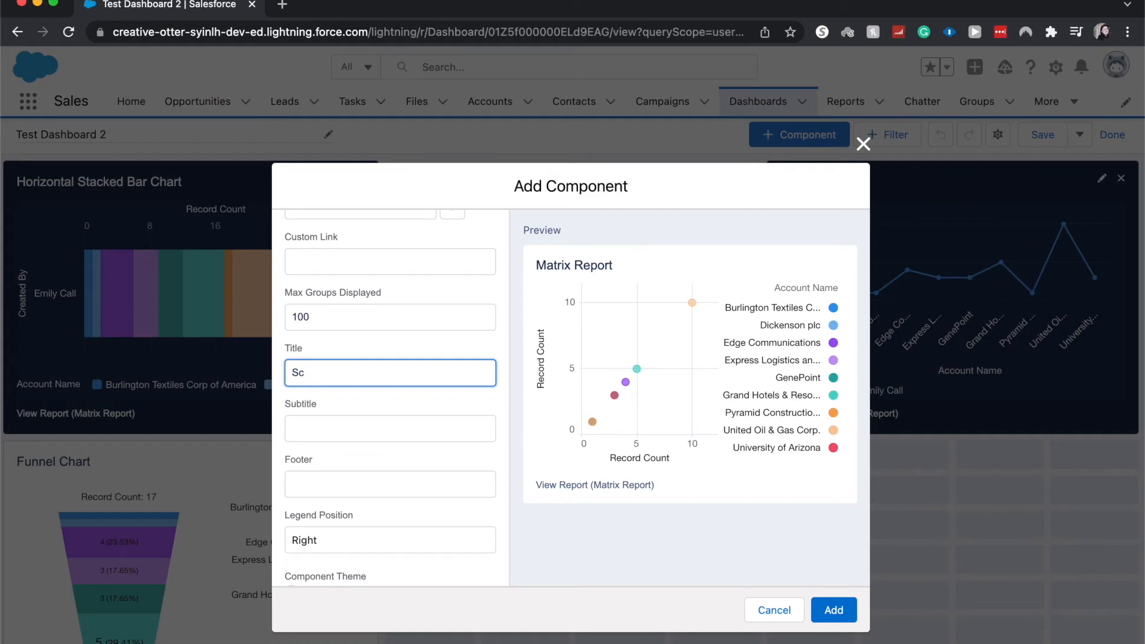
pyautogui.write('atter Plot')
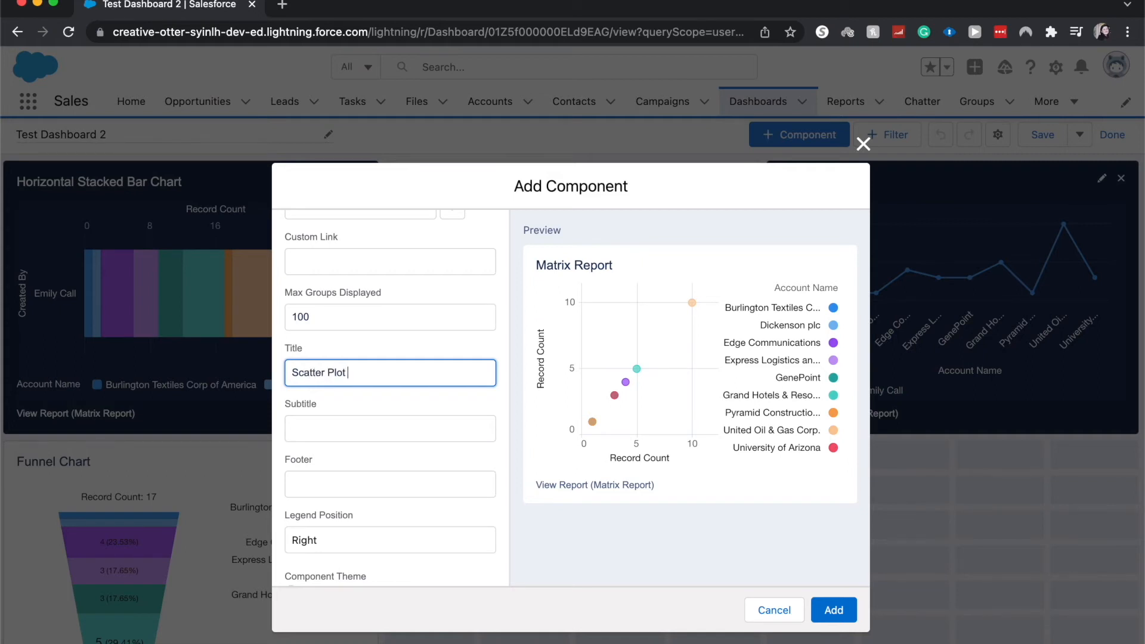
pyautogui.click(389, 428)
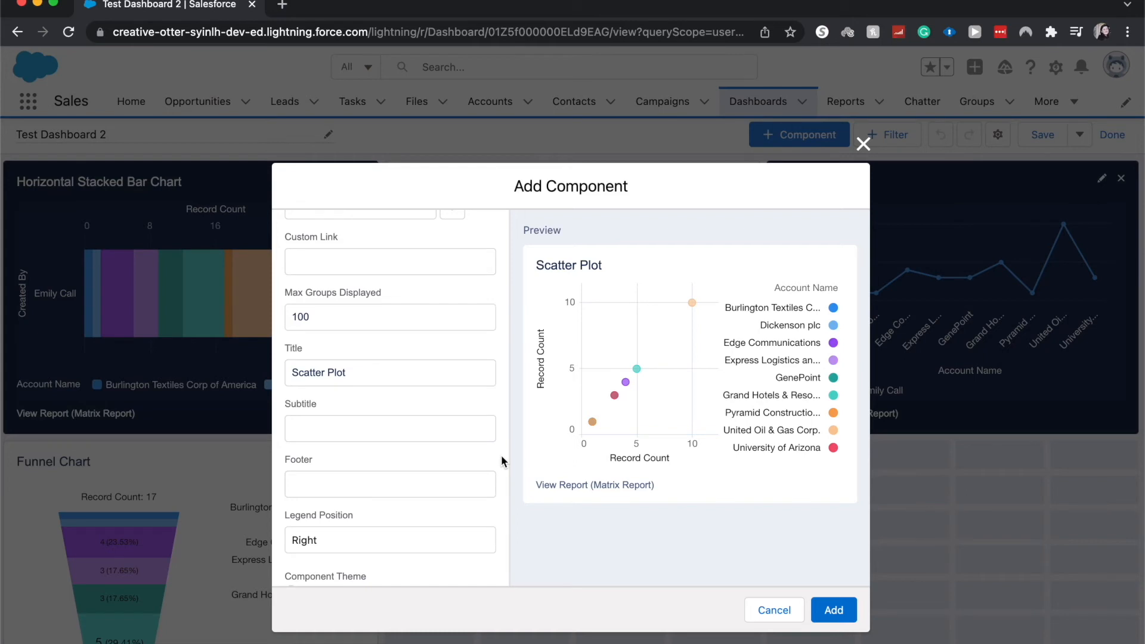
# Step: Move the legend position to Bottom
pyautogui.scroll(-3)
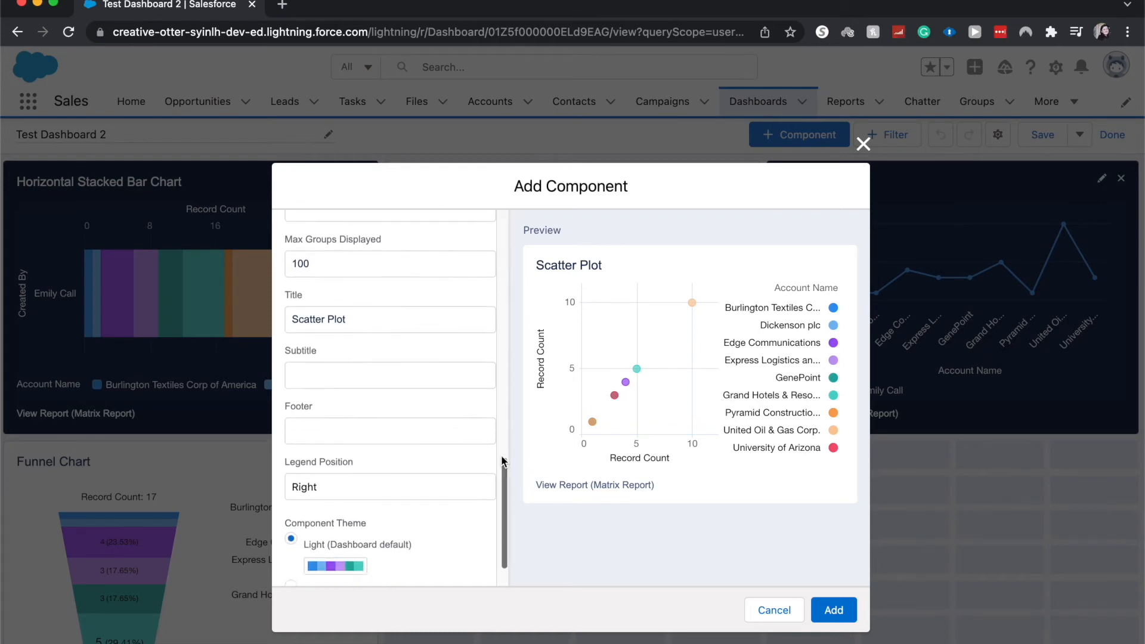
pyautogui.scroll(-3)
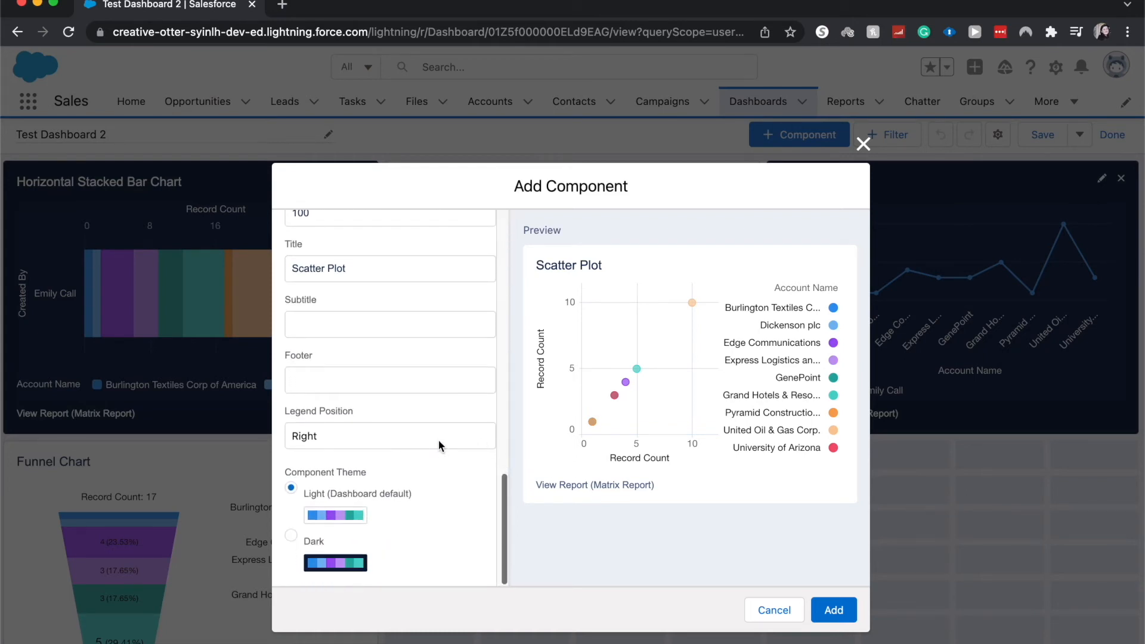
pyautogui.click(388, 436)
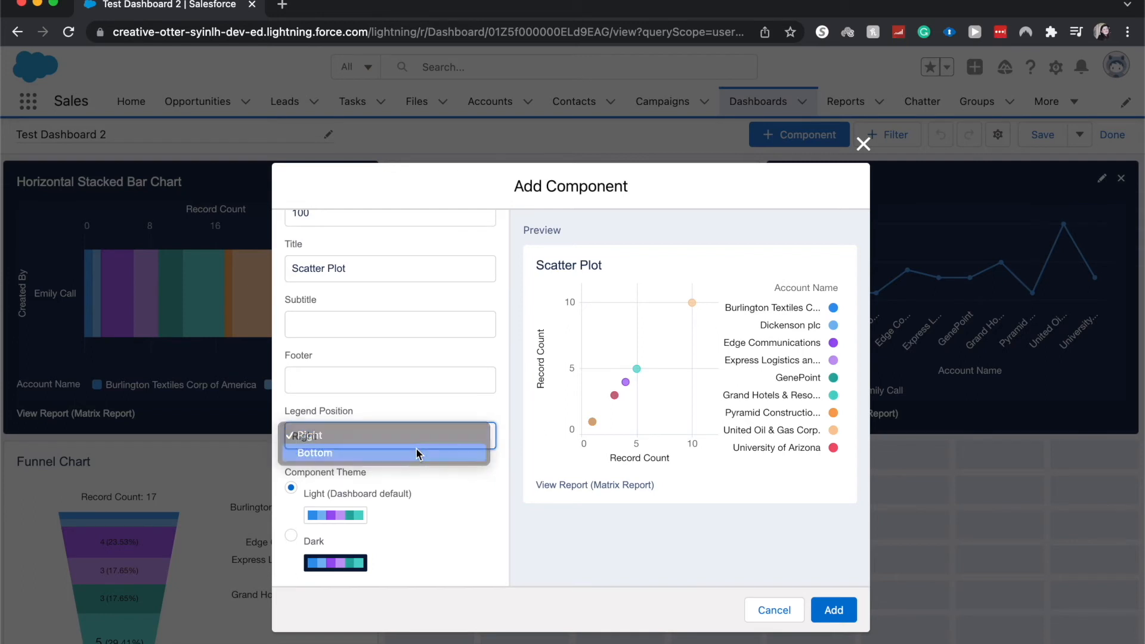
pyautogui.click(315, 453)
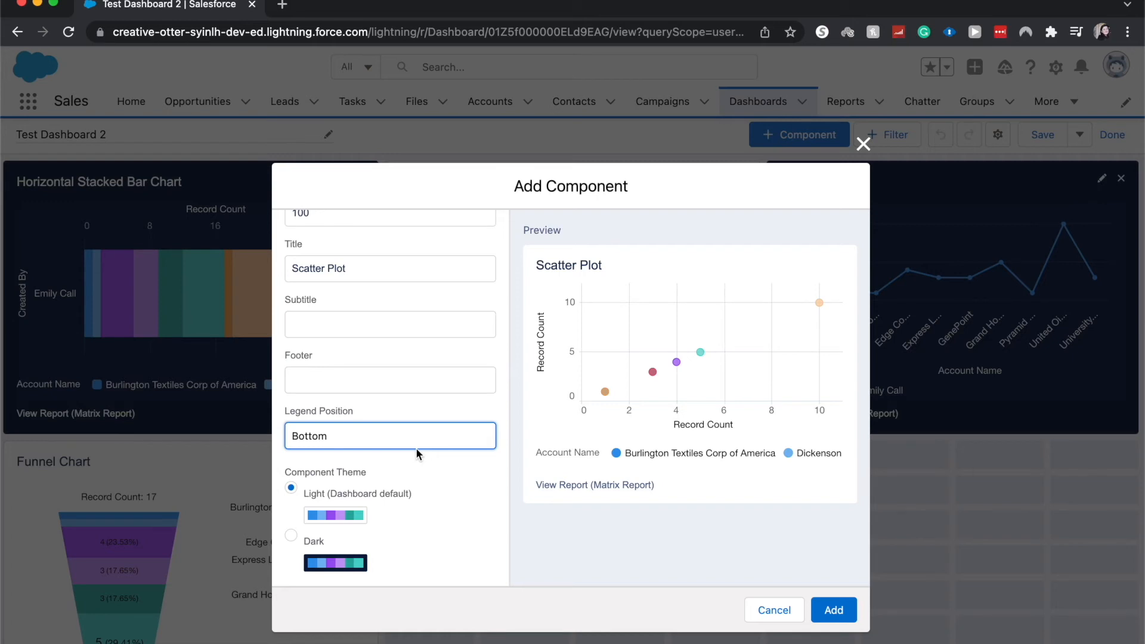
pyautogui.moveTo(366, 425)
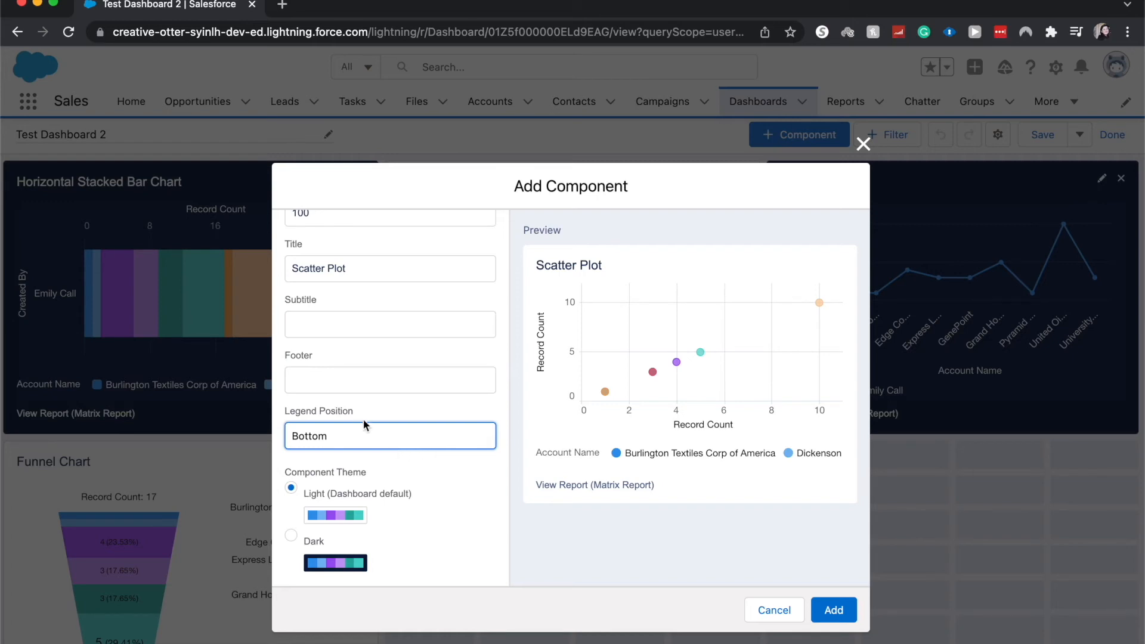
pyautogui.moveTo(356, 413)
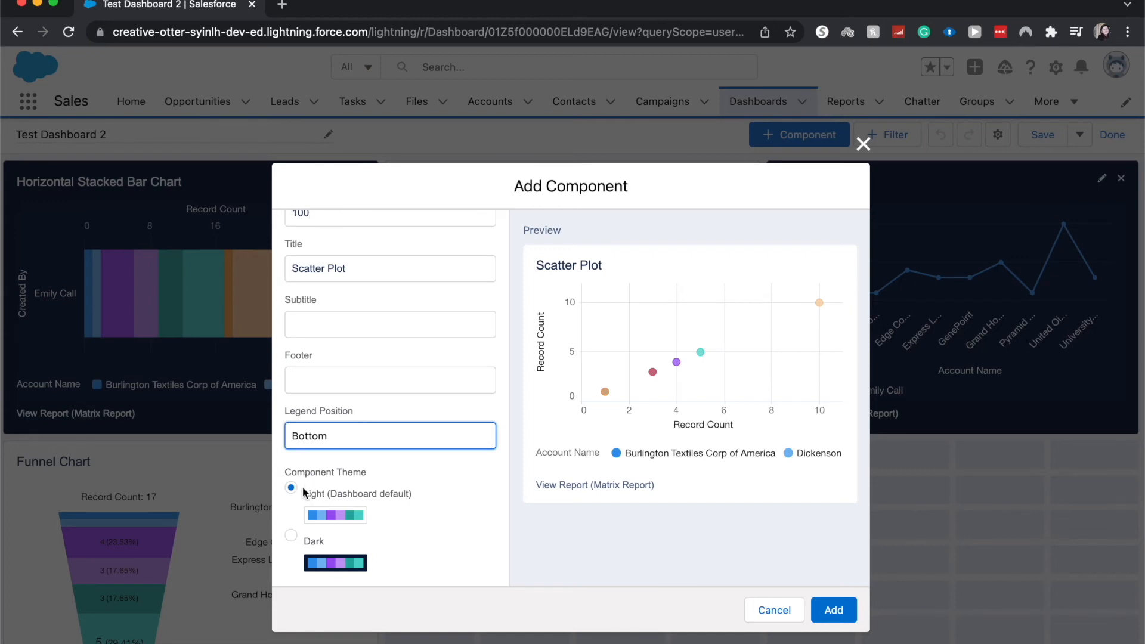
pyautogui.moveTo(285, 532)
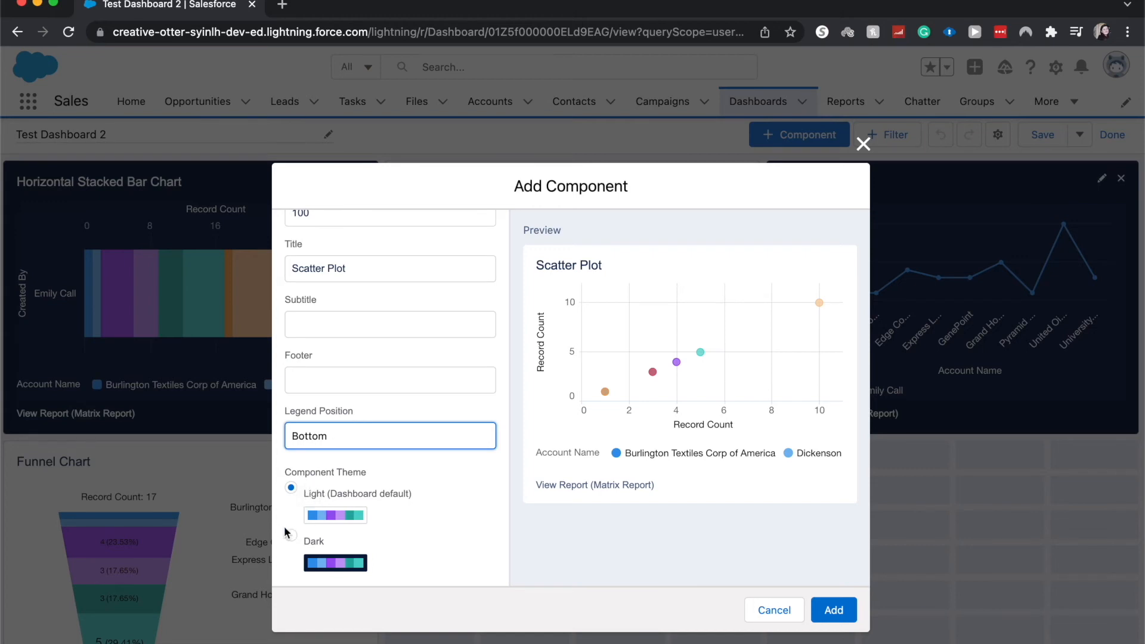
# Step: Apply the Dark theme and add the component to the dashboard
pyautogui.click(291, 535)
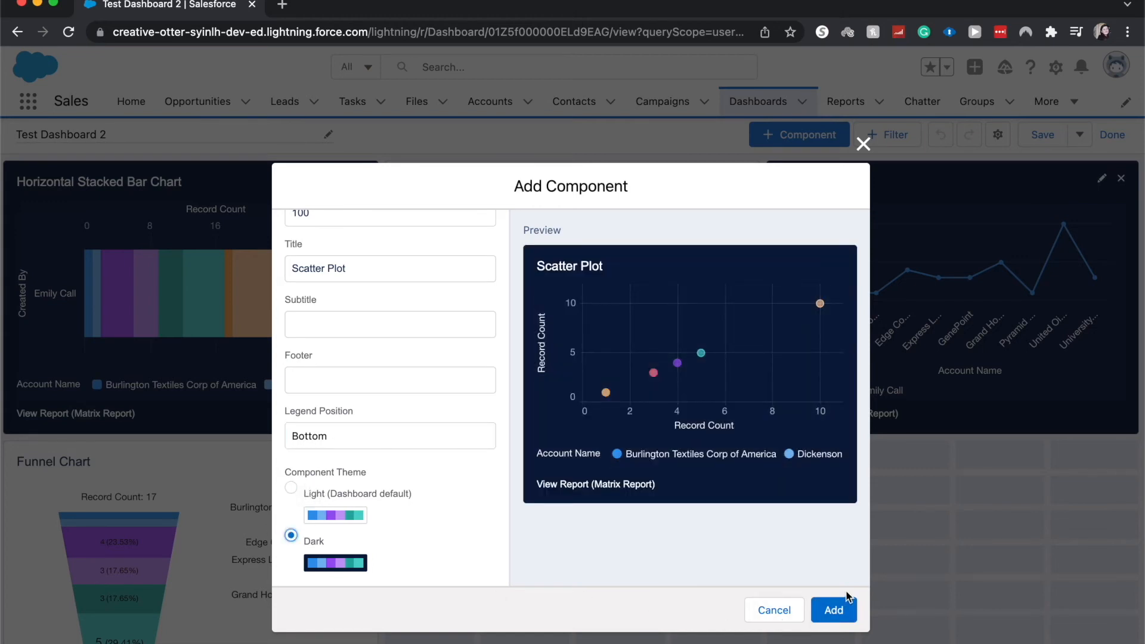
pyautogui.click(834, 609)
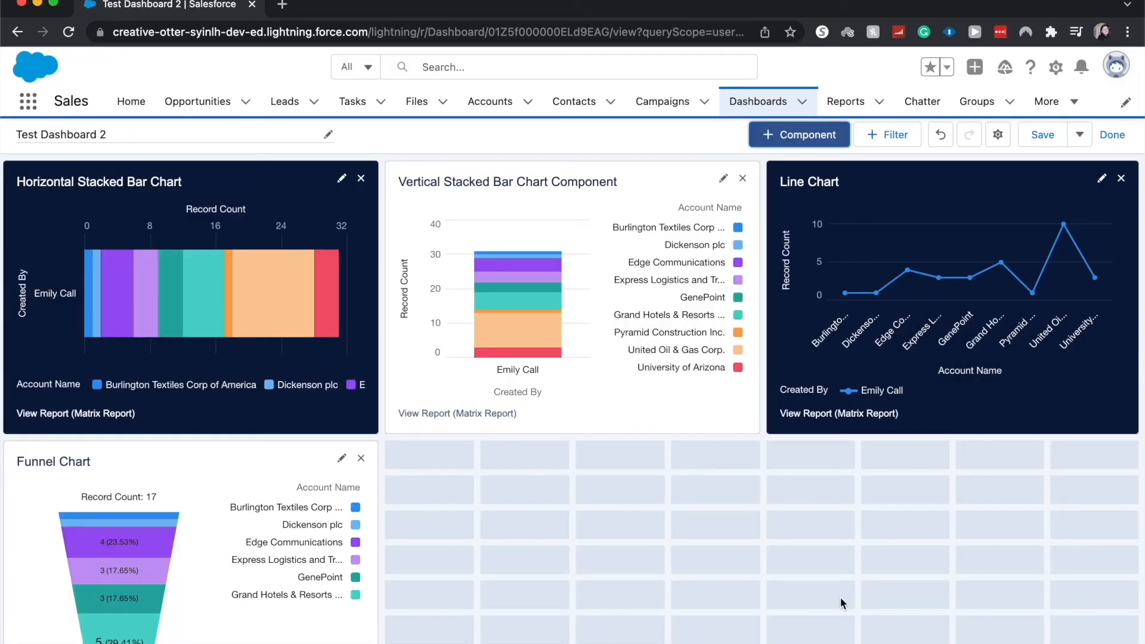
# Step: Save Test Dashboard 2 with the Scatter Plot and leave the editor
pyautogui.scroll(-3)
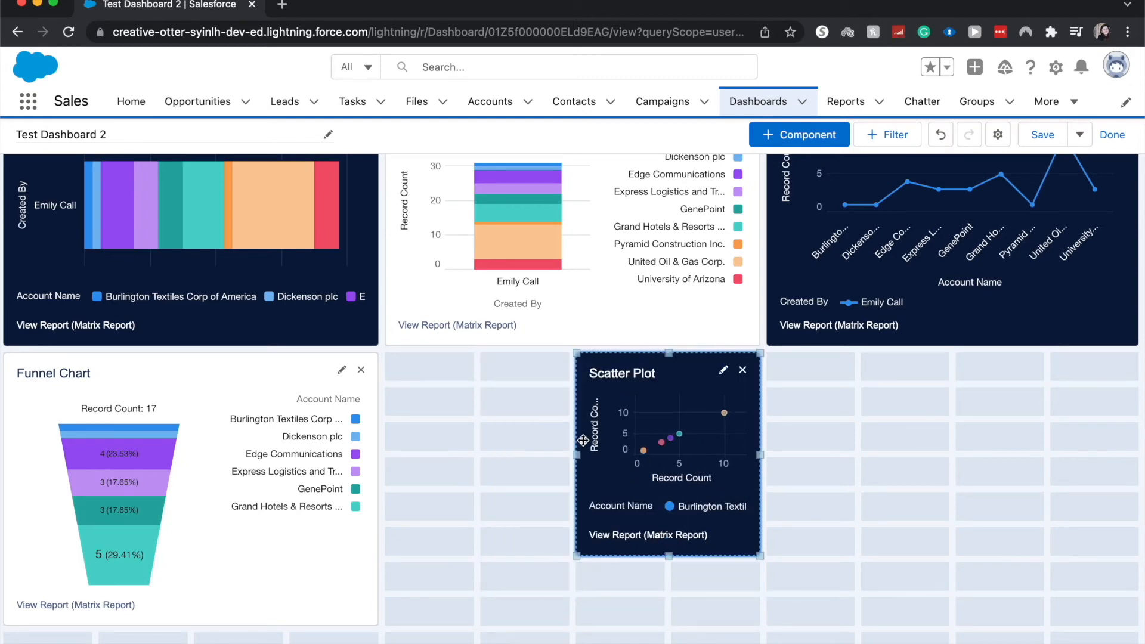
pyautogui.moveTo(671, 554)
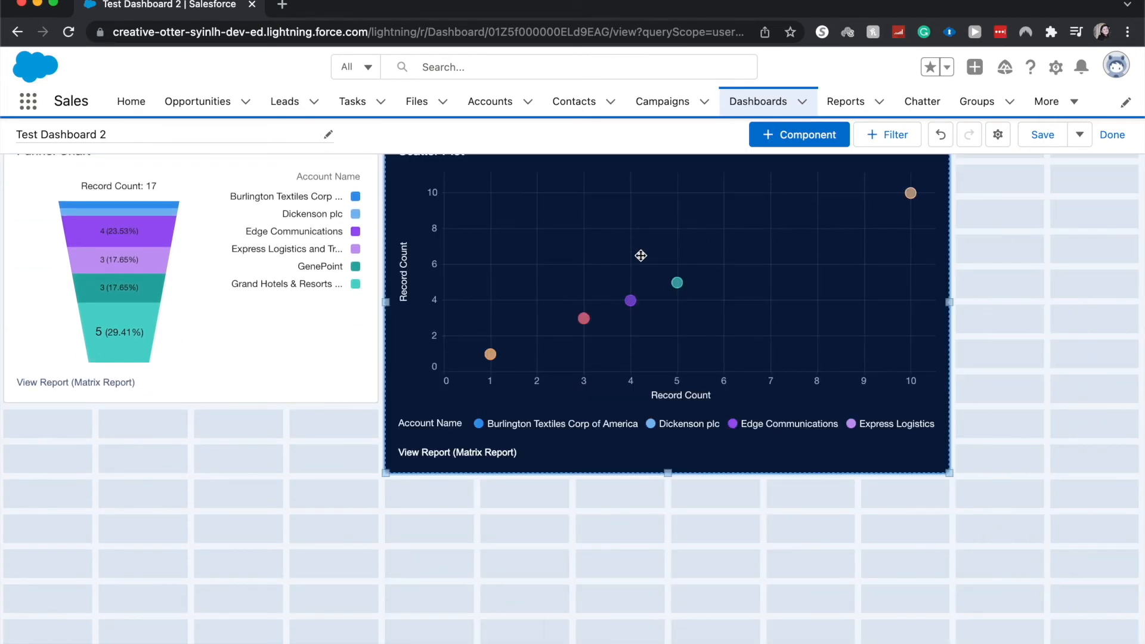
pyautogui.scroll(3)
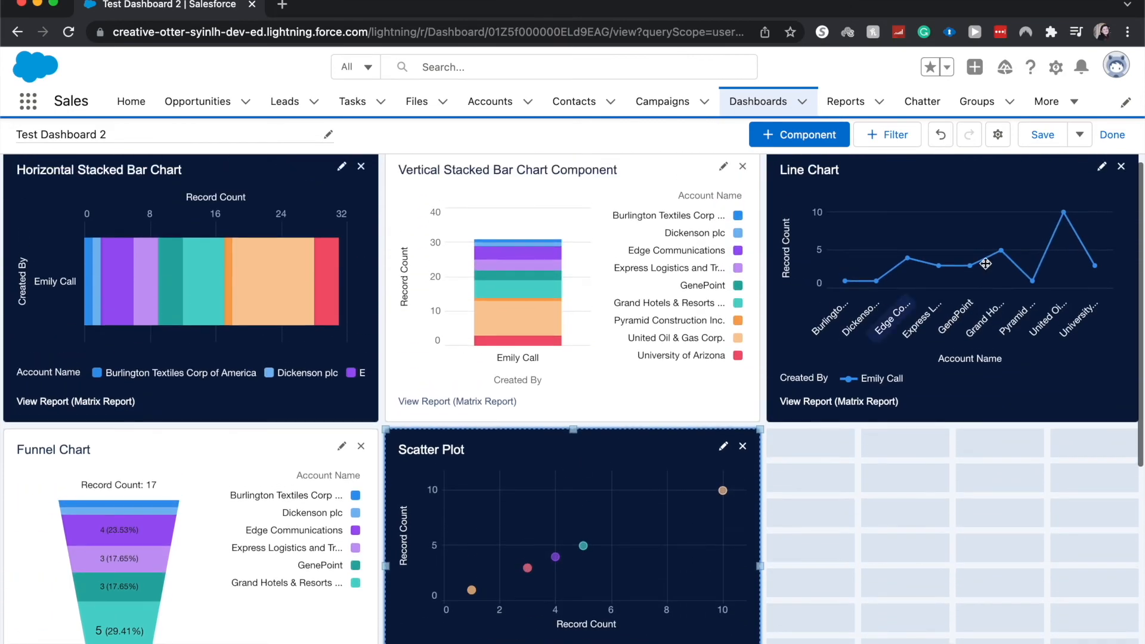
pyautogui.click(1040, 135)
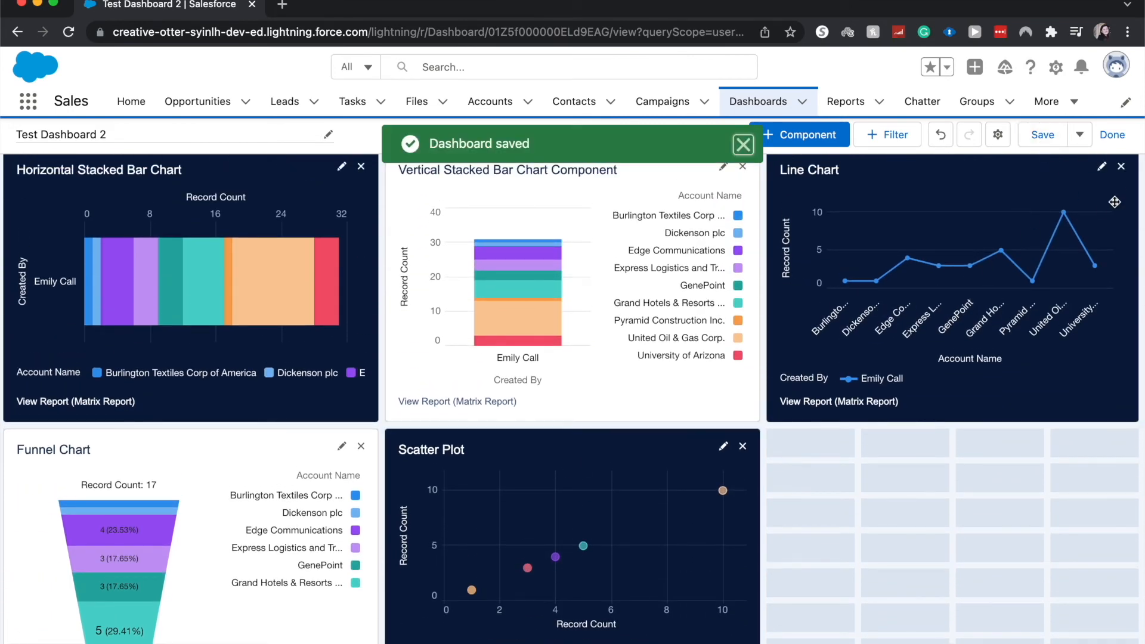
pyautogui.click(1110, 135)
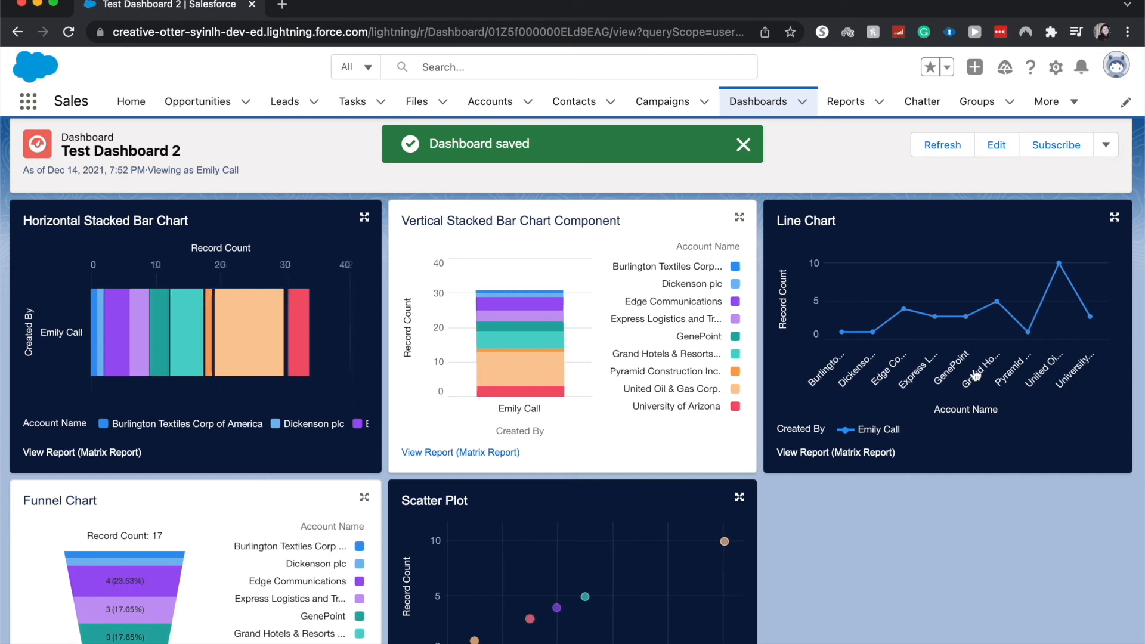
# Step: Dismiss the saved toast and refresh the dashboard data to 8:00 PM
pyautogui.scroll(-3)
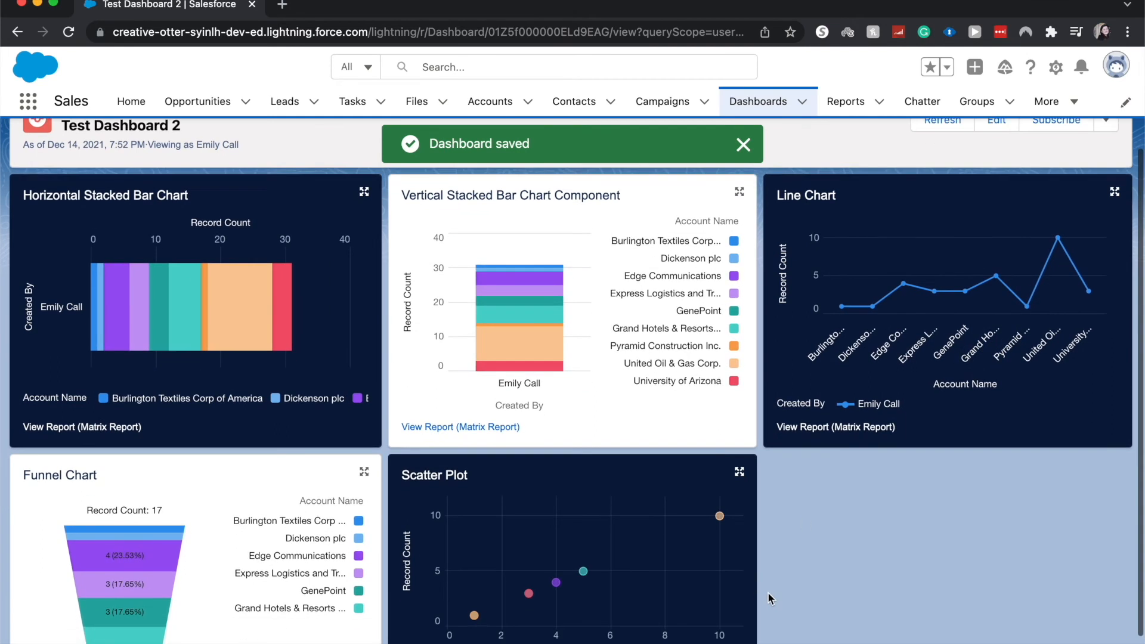
pyautogui.click(743, 144)
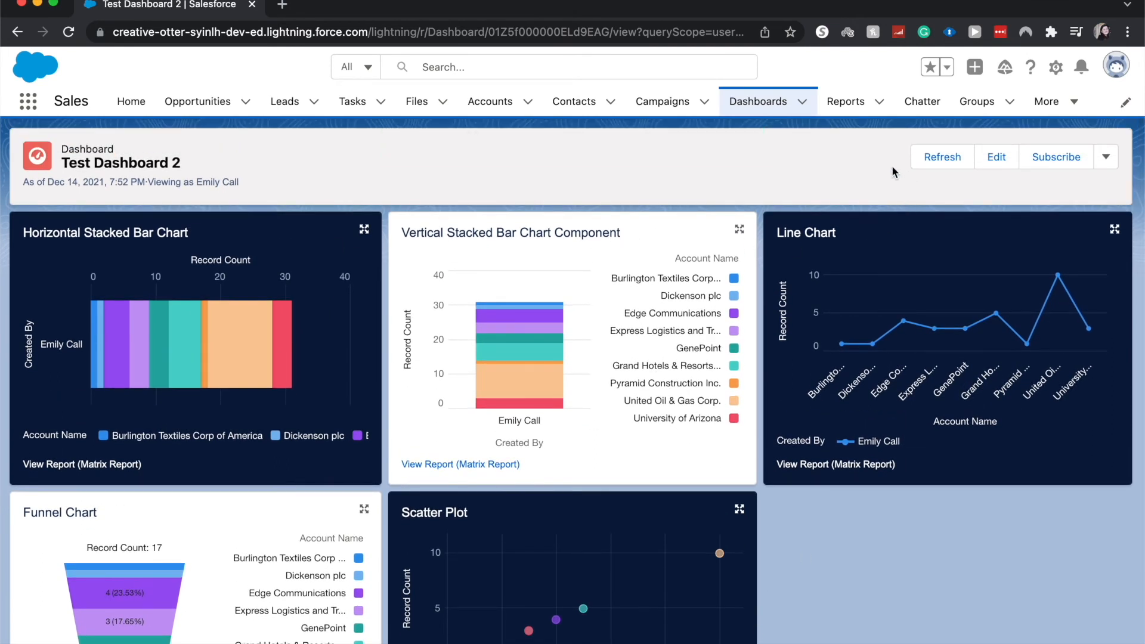
pyautogui.moveTo(1137, 376)
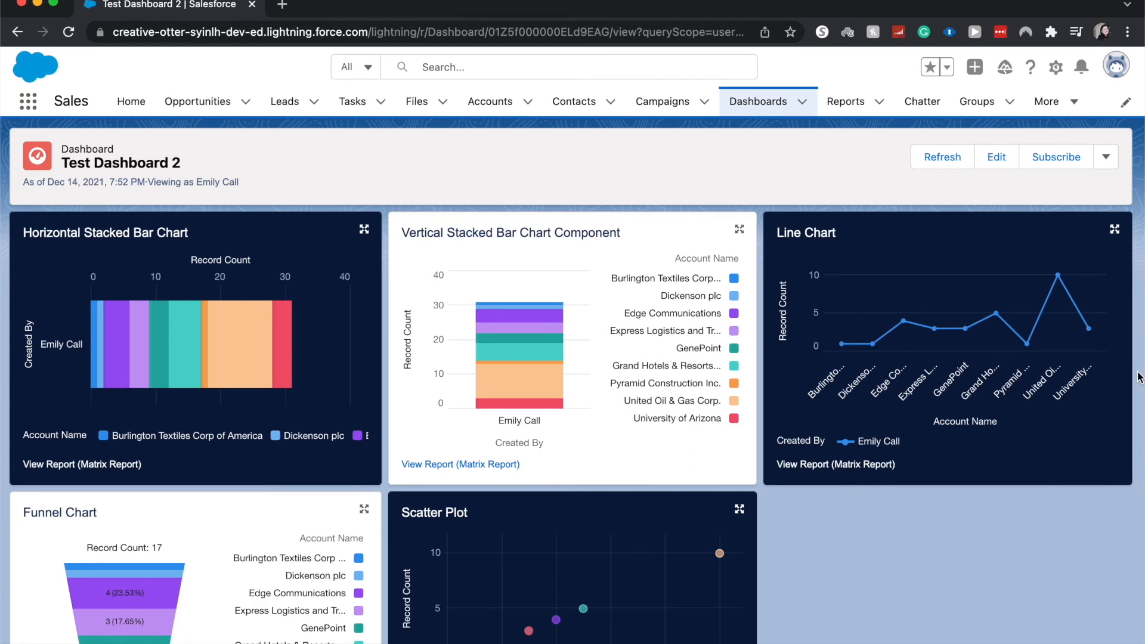
pyautogui.moveTo(1136, 178)
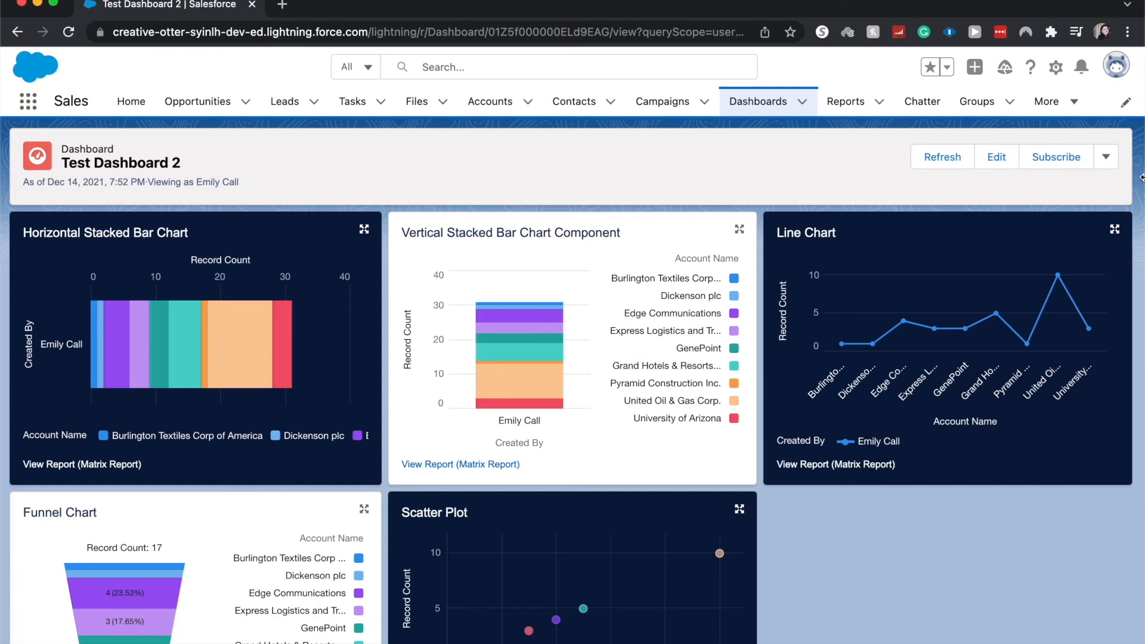
pyautogui.click(941, 157)
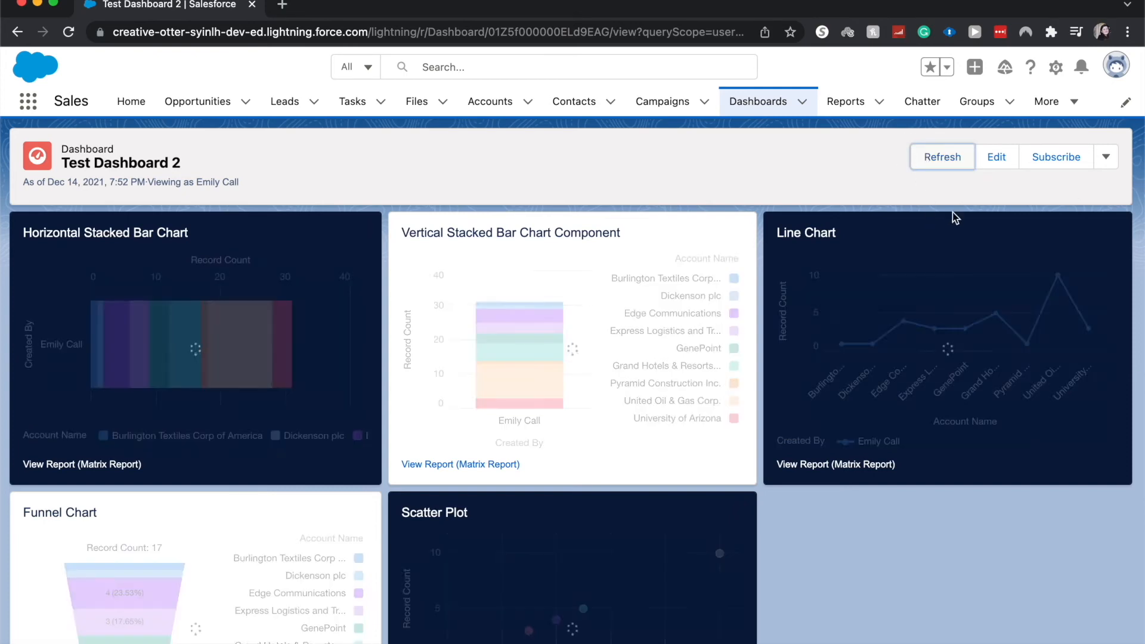
pyautogui.click(942, 157)
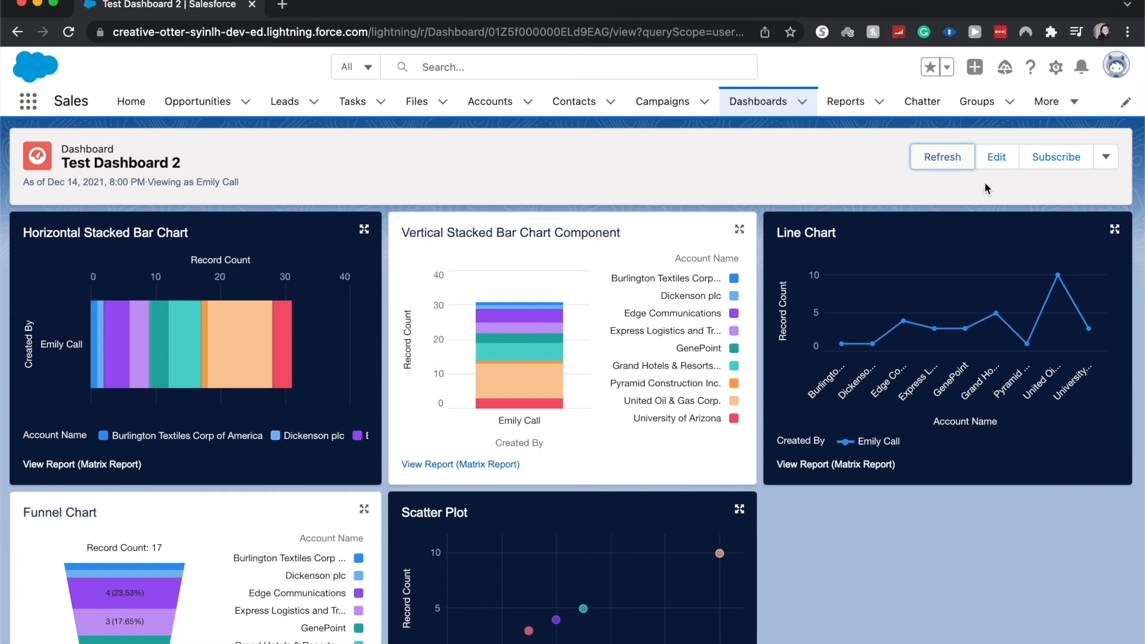
pyautogui.moveTo(1014, 197)
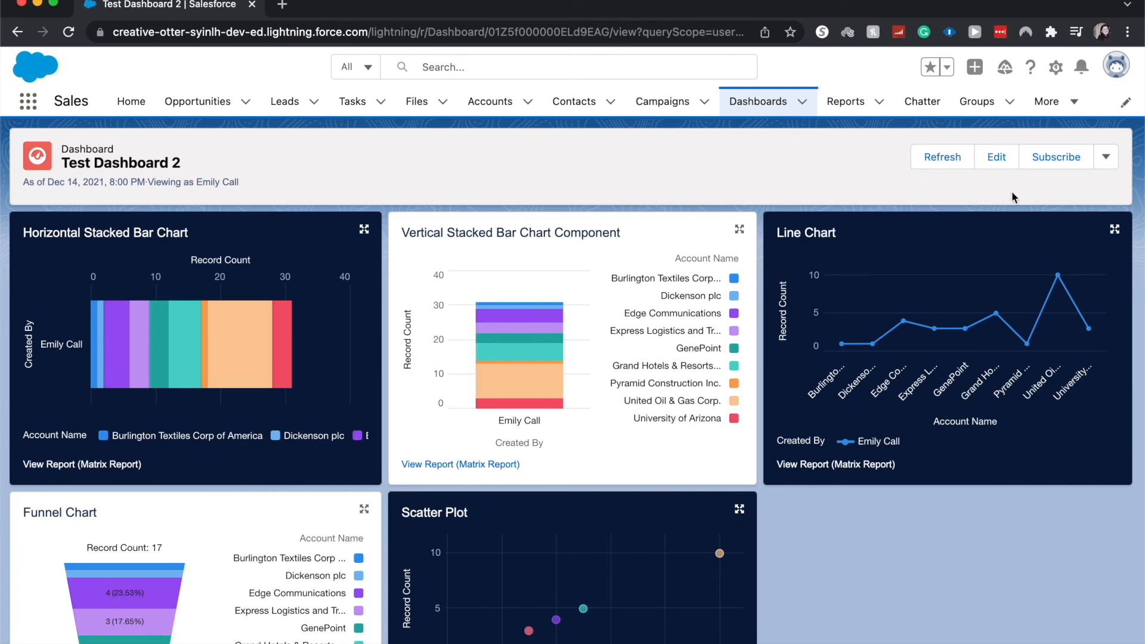
pyautogui.moveTo(1021, 231)
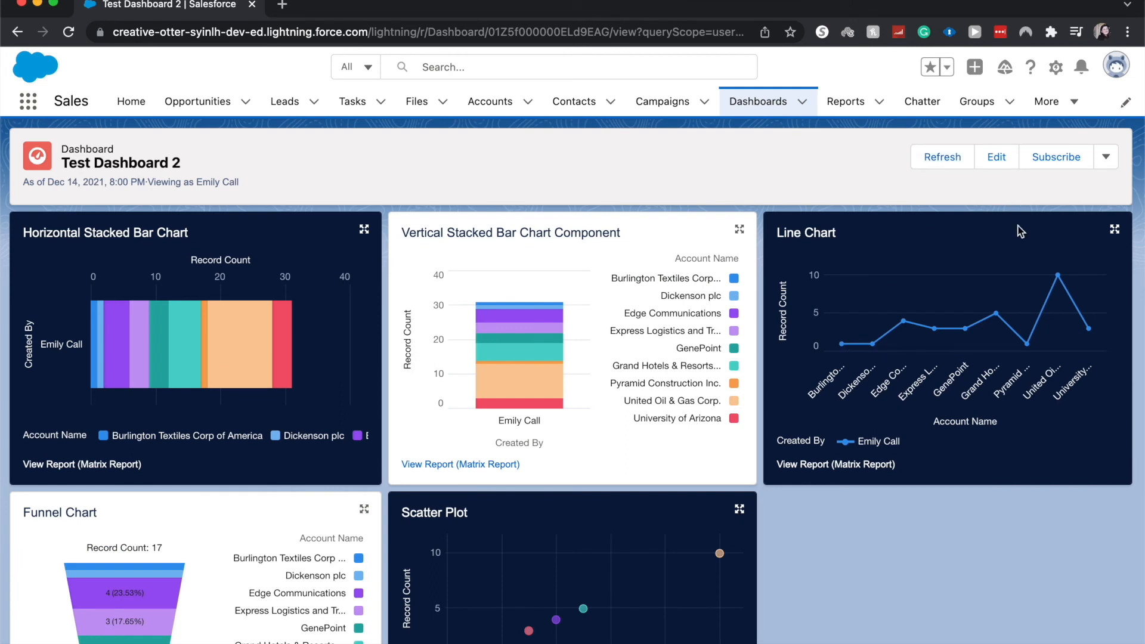
pyautogui.moveTo(1020, 232)
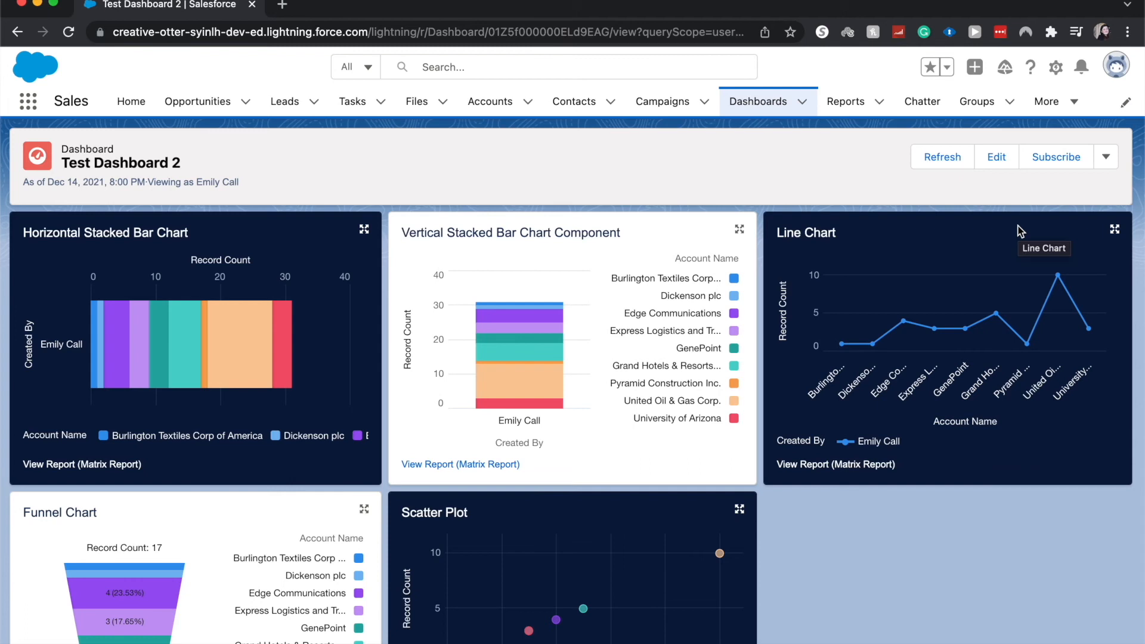
pyautogui.moveTo(991, 175)
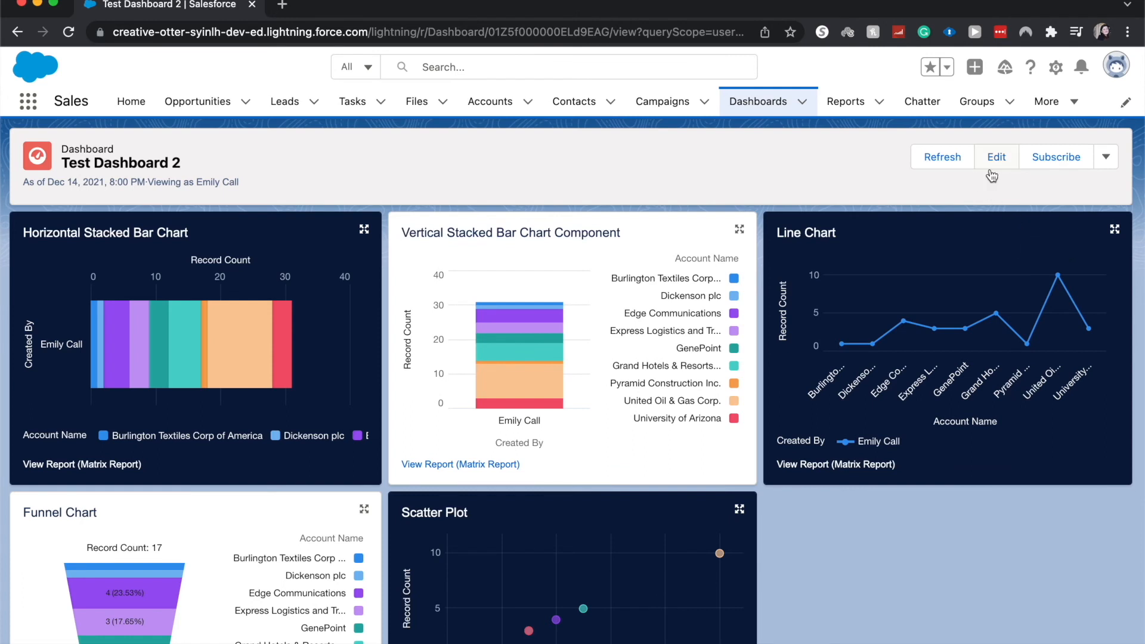
pyautogui.moveTo(1095, 171)
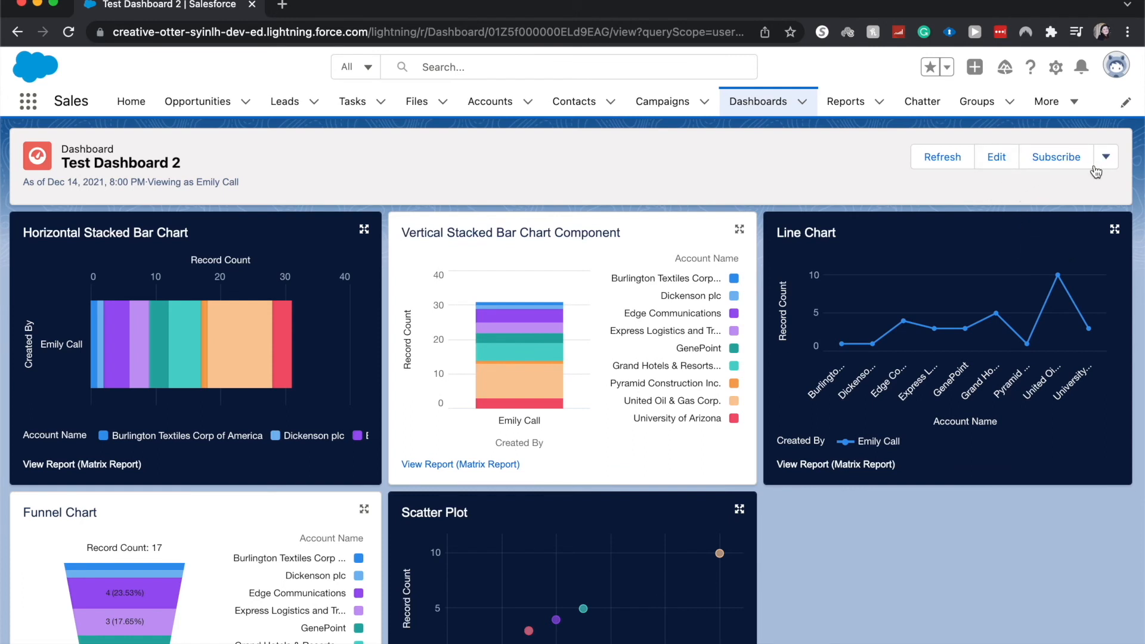
pyautogui.click(1104, 156)
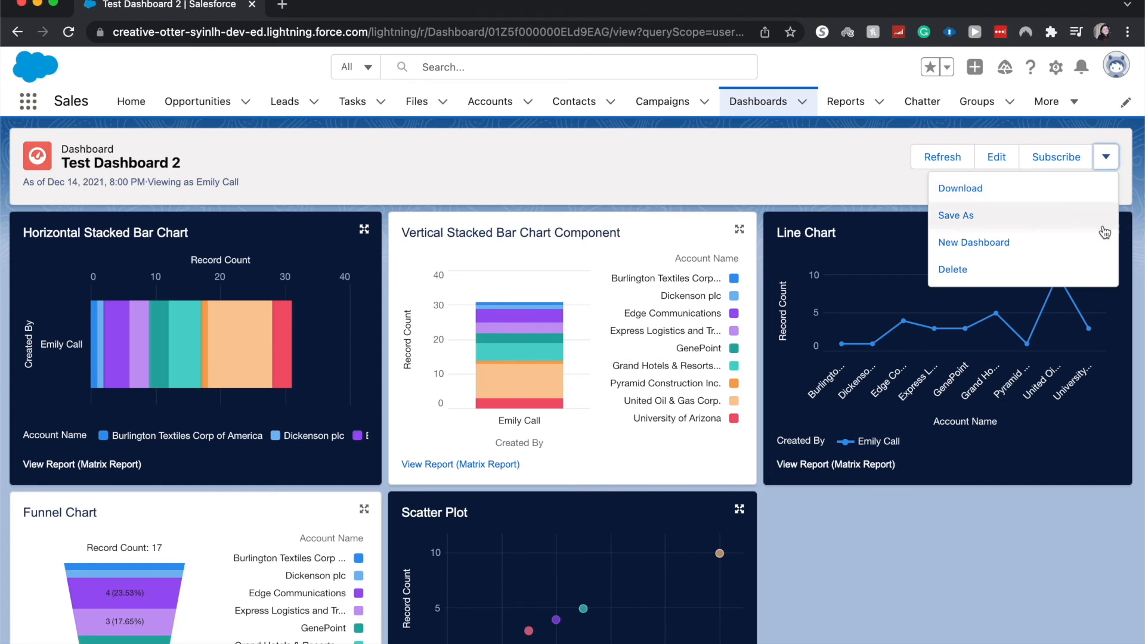
pyautogui.moveTo(781, 259)
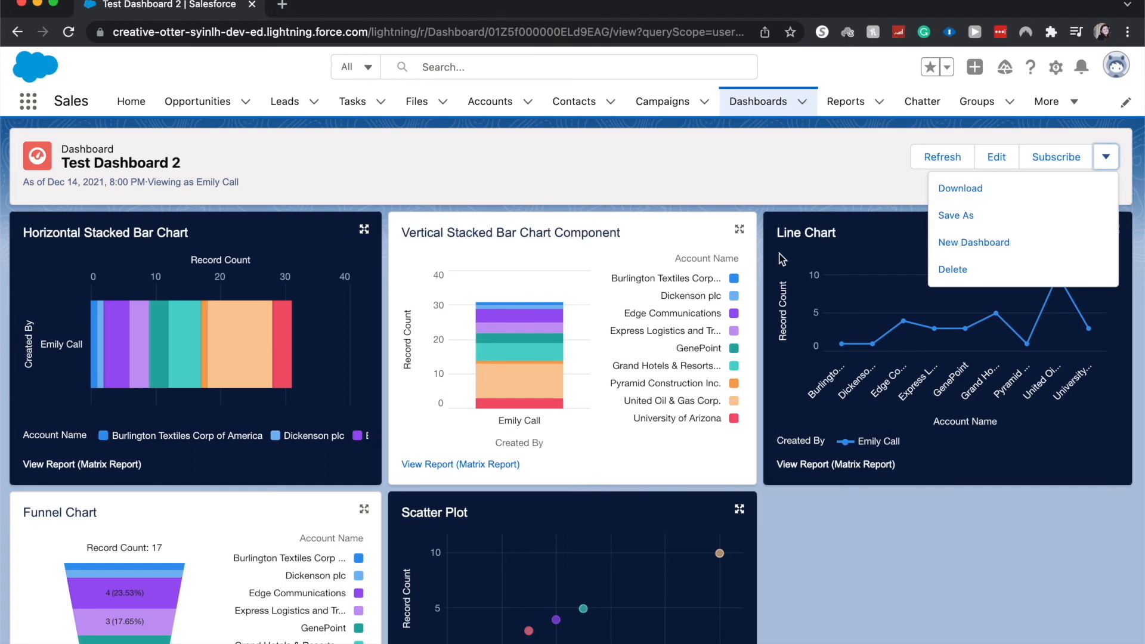
pyautogui.moveTo(1105, 156)
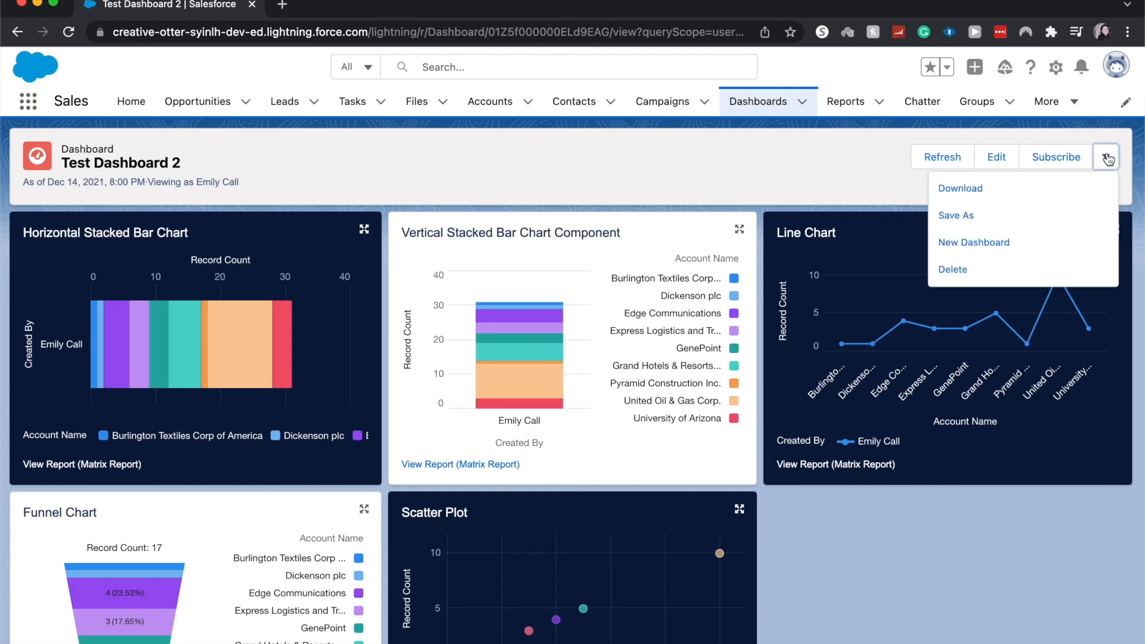
pyautogui.moveTo(979, 214)
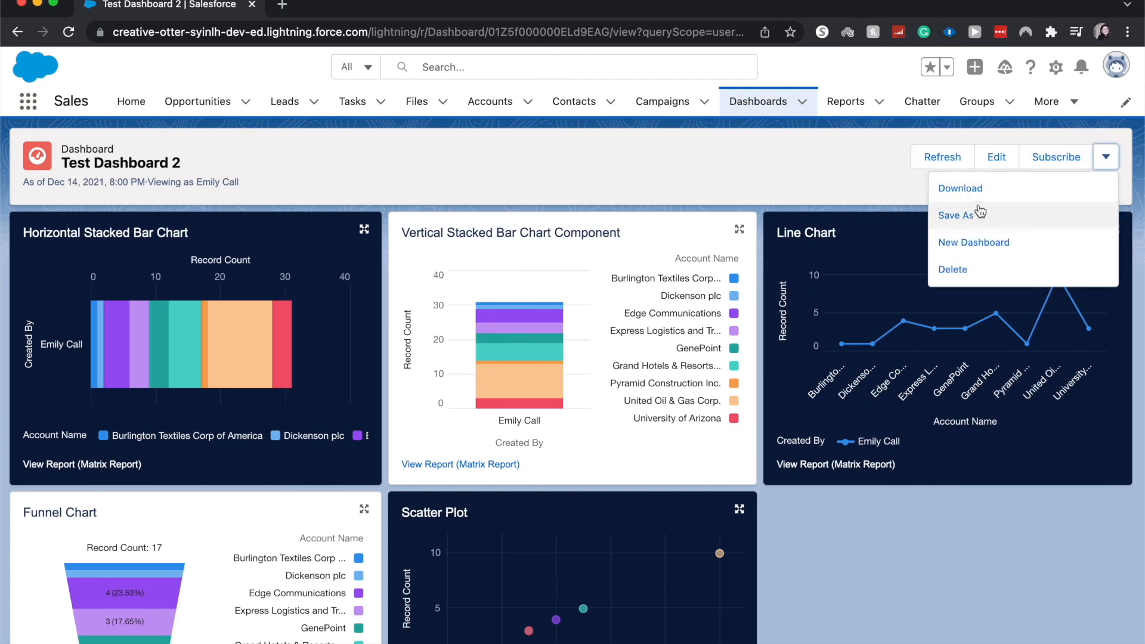
pyautogui.moveTo(964, 268)
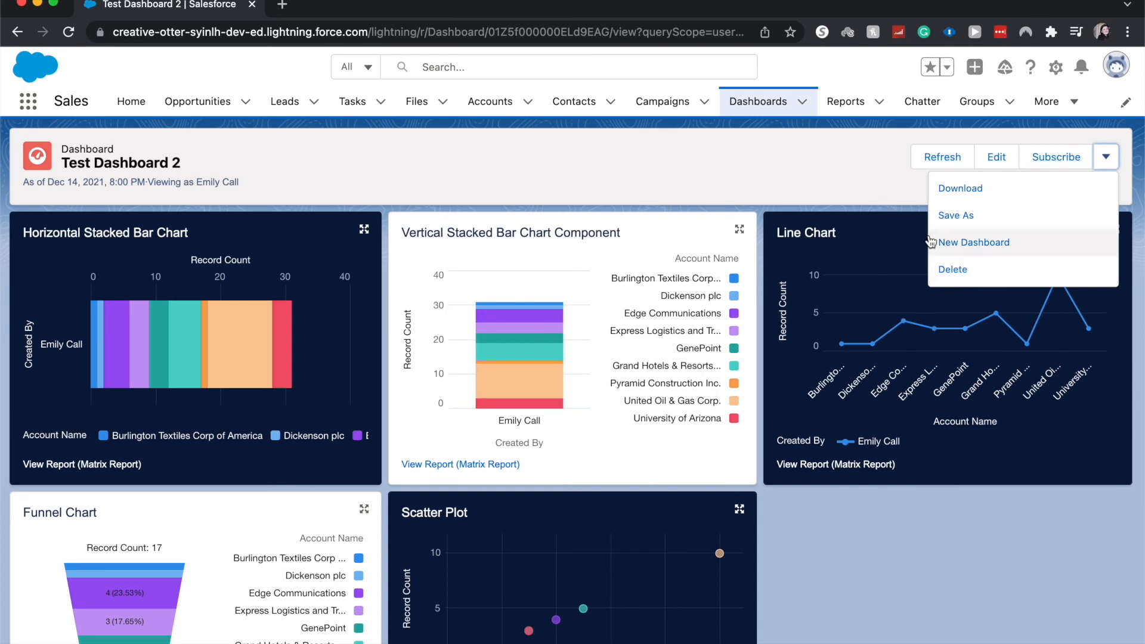
pyautogui.click(837, 194)
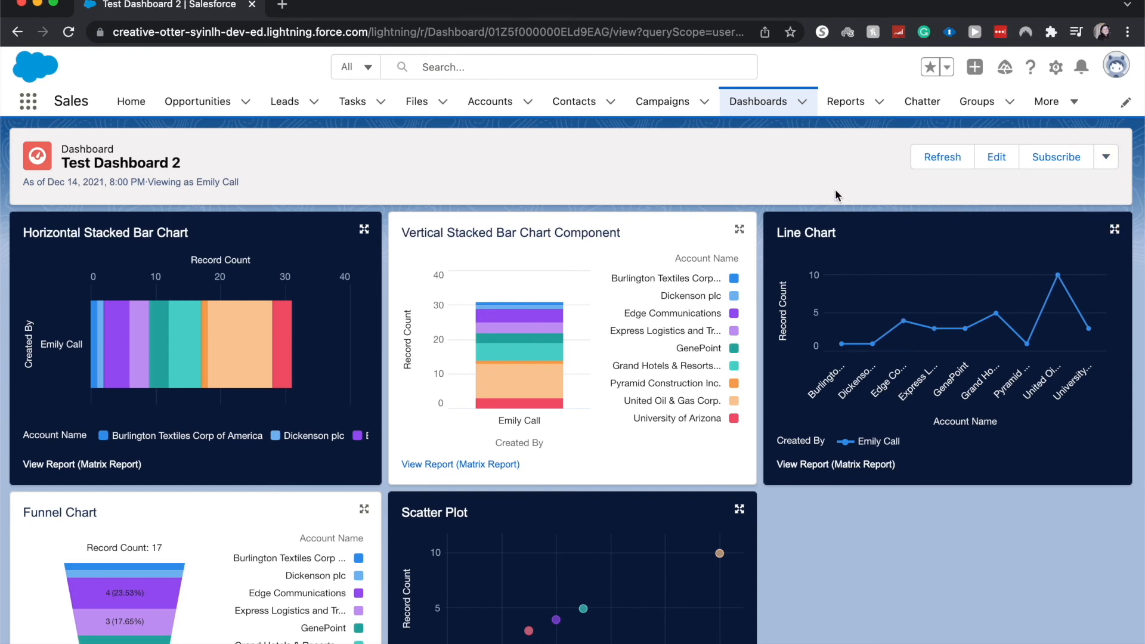
pyautogui.scroll(-3)
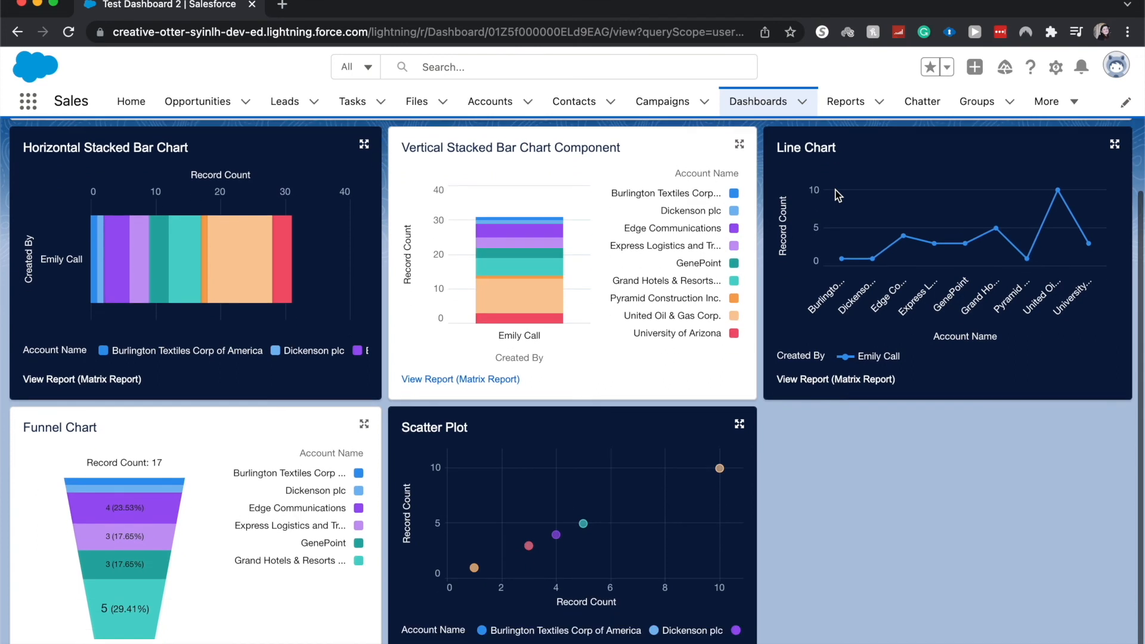
pyautogui.moveTo(838, 194)
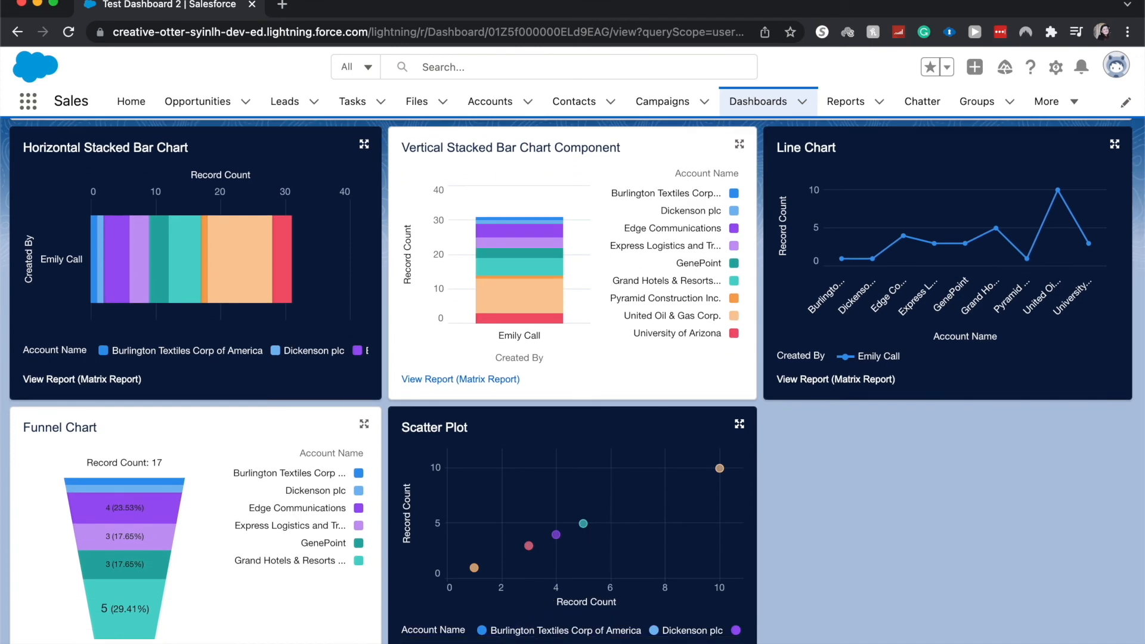
pyautogui.moveTo(603, 536)
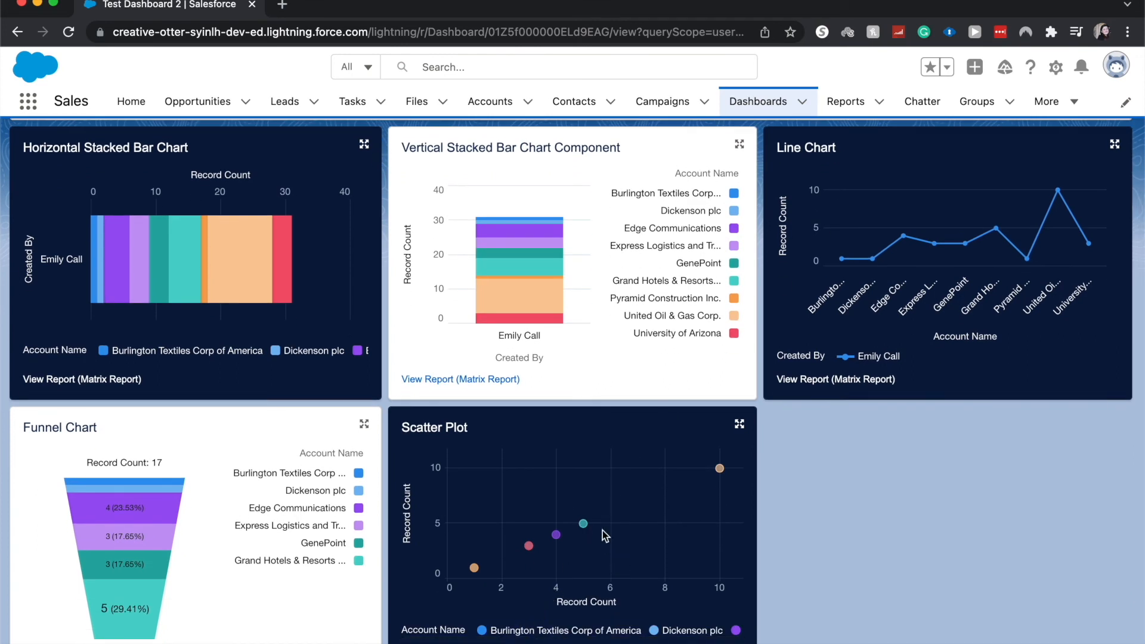
pyautogui.moveTo(711, 477)
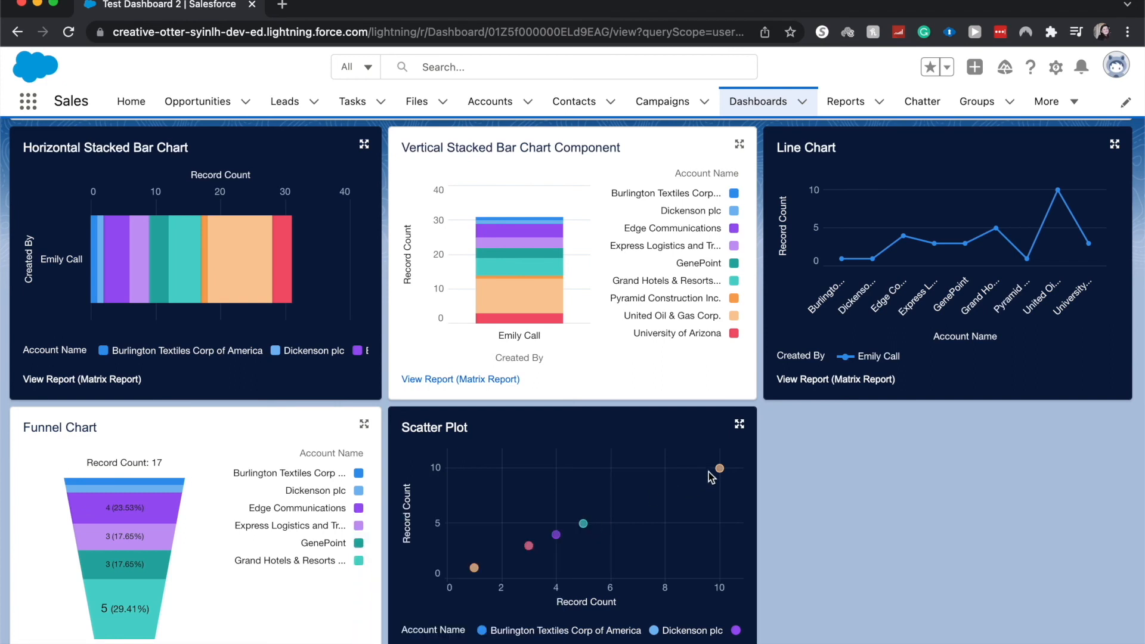
pyautogui.click(461, 378)
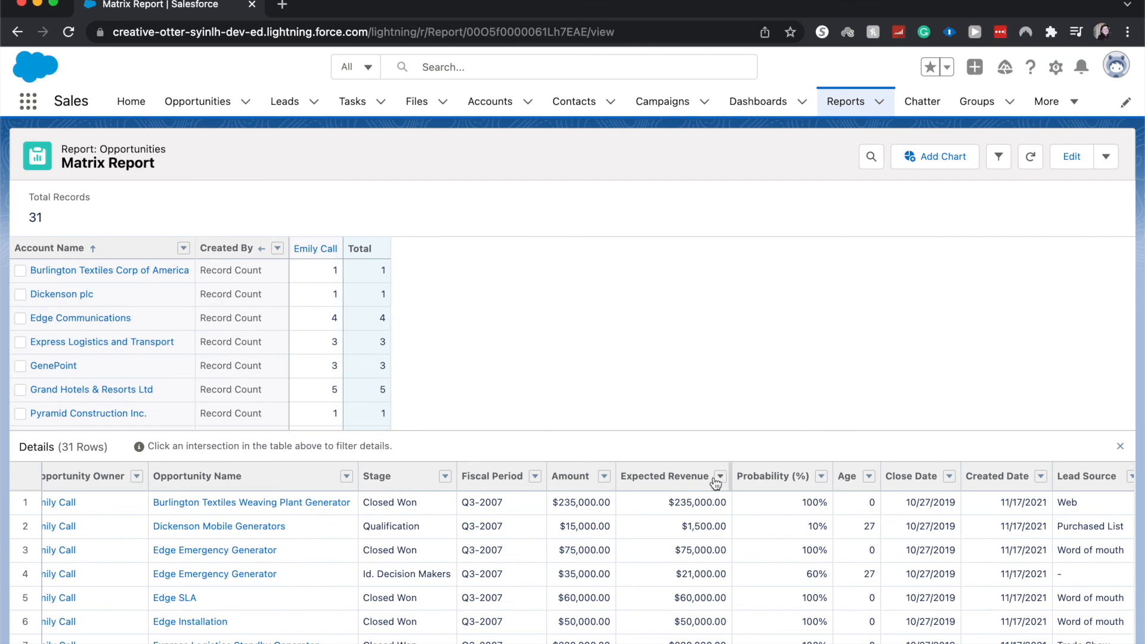
pyautogui.scroll(-3)
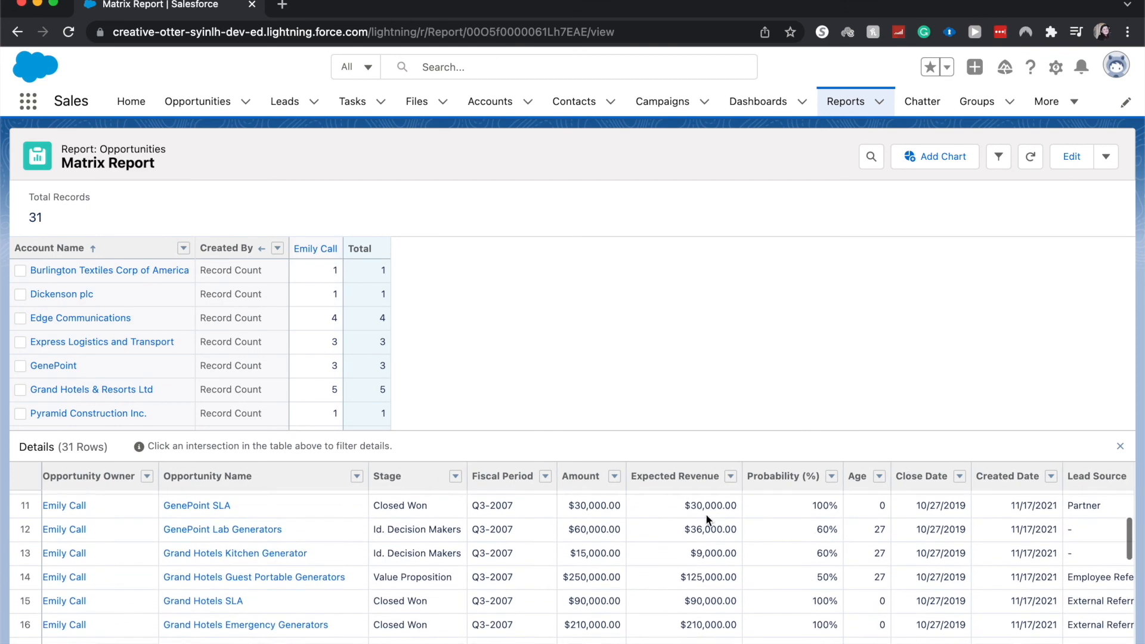
pyautogui.click(17, 31)
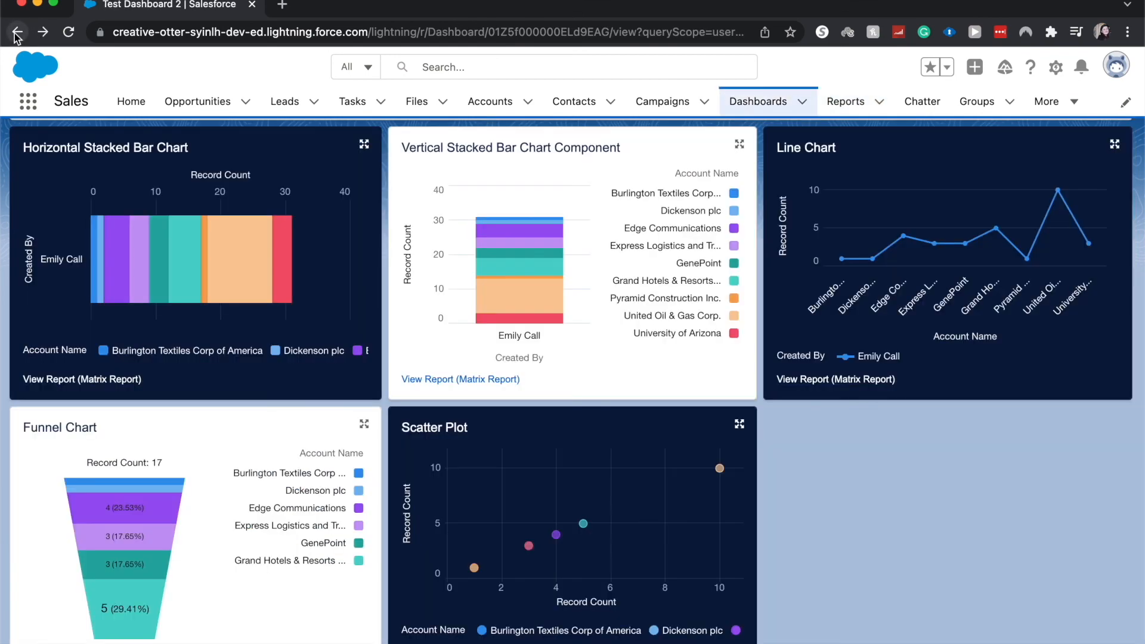